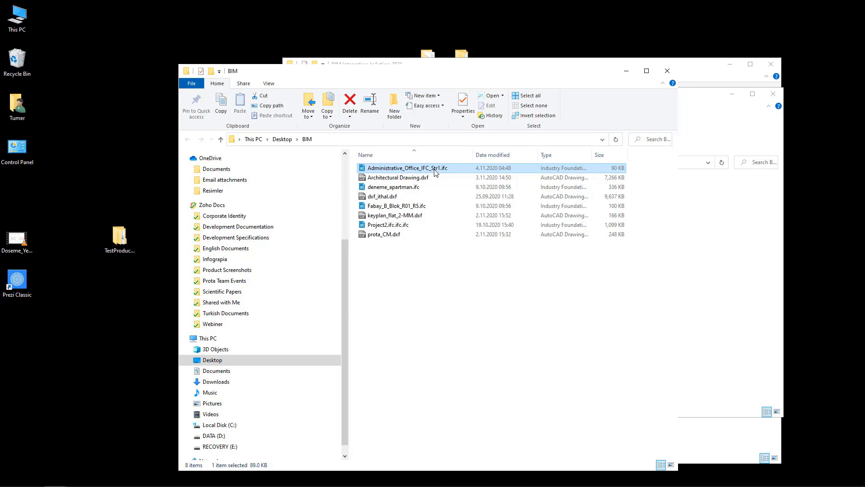
# Step: Open Administrative_Office_IFC_Str1.ifc from the Desktop BIM folder in BIM Vision
pyautogui.doubleClick(409, 167)
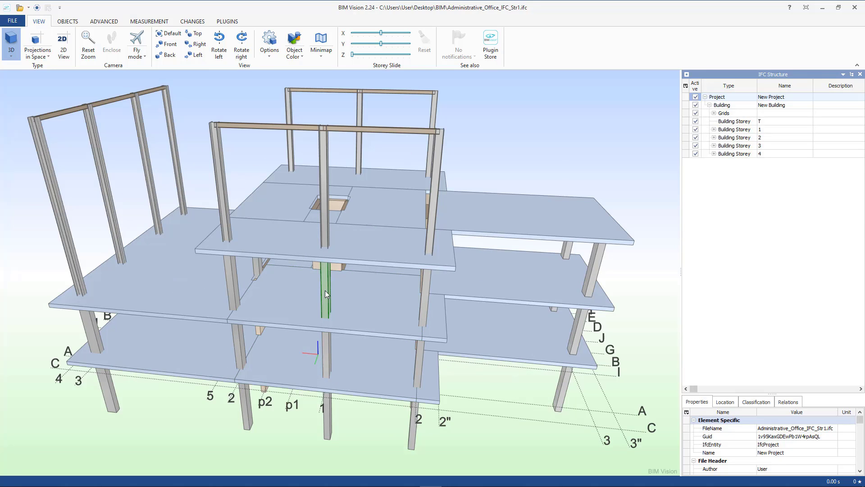
# Step: Select slab D305 on storey 3 to show its IFC properties, then orbit the model
pyautogui.click(325, 294)
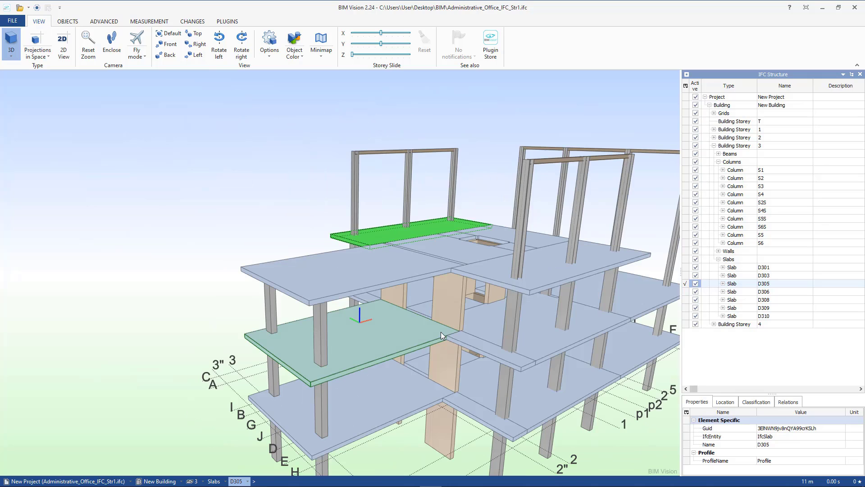
pyautogui.moveTo(371, 315)
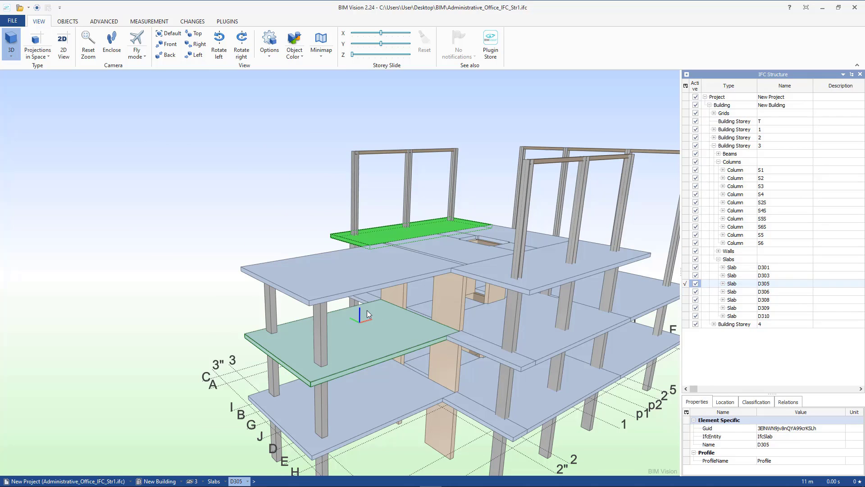
pyautogui.moveTo(443, 333)
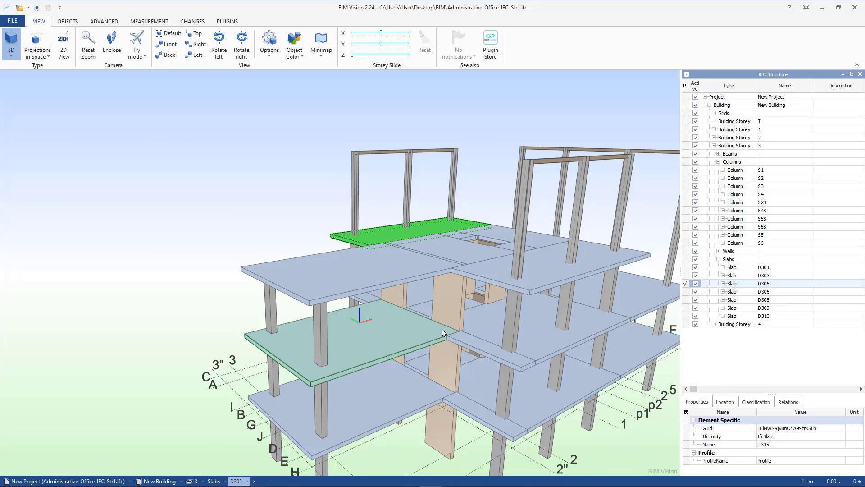
pyautogui.moveTo(444, 333); pyautogui.dragTo(306, 334)
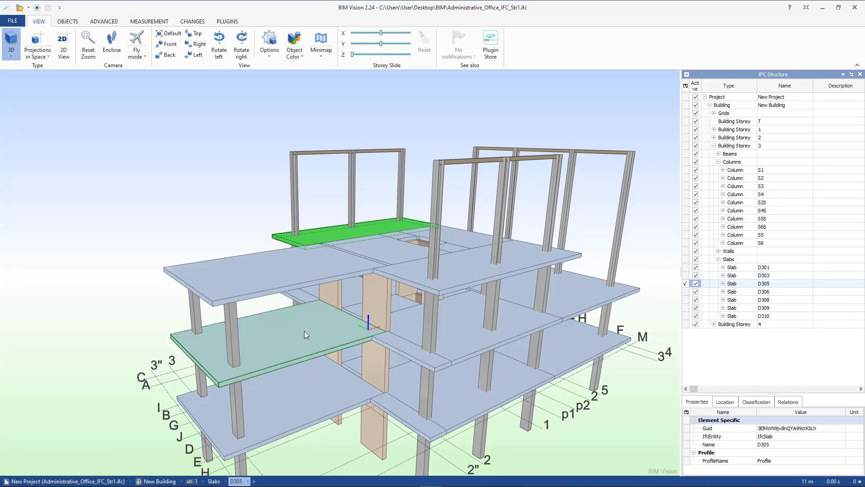
pyautogui.moveTo(261, 327)
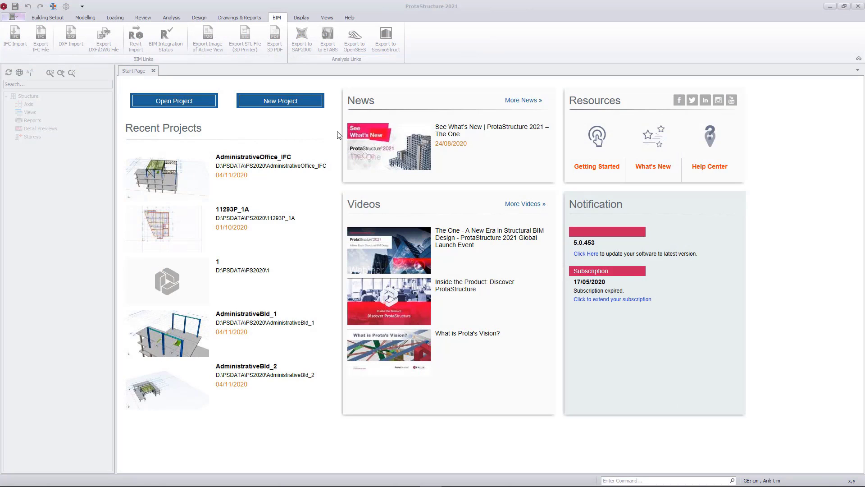
# Step: Create project AdministrativeBuilding_IFC2 from the Turkey (TS500, TBEC2018) template
pyautogui.click(280, 101)
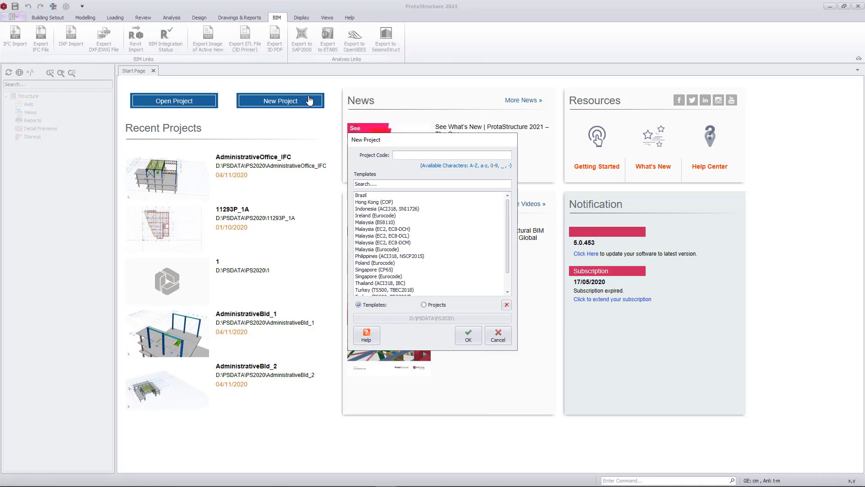
pyautogui.write('Administarit')
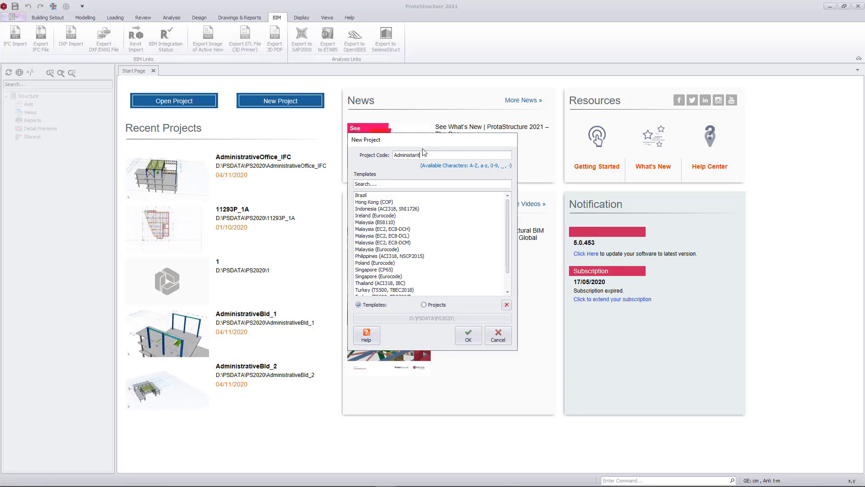
pyautogui.write('vd')
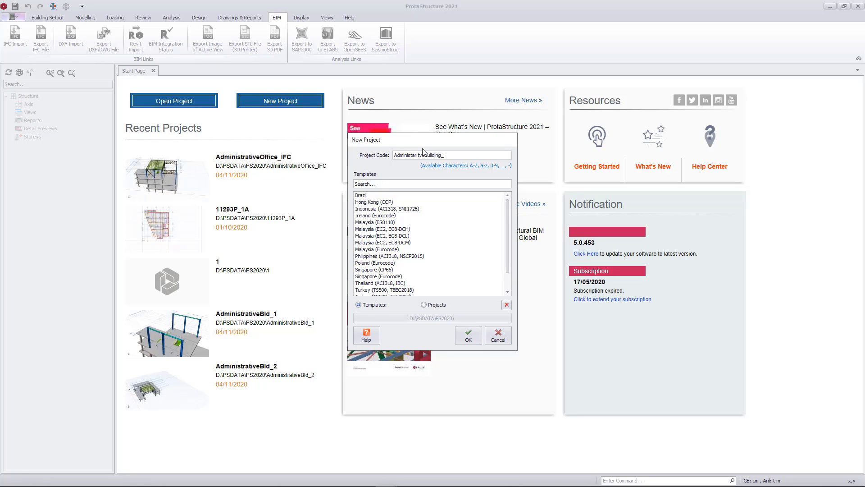
pyautogui.write('_IFC2')
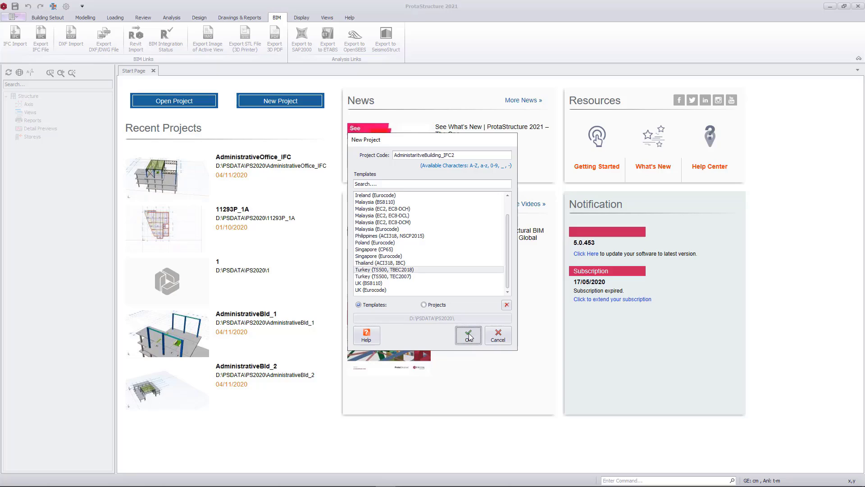
pyautogui.click(468, 335)
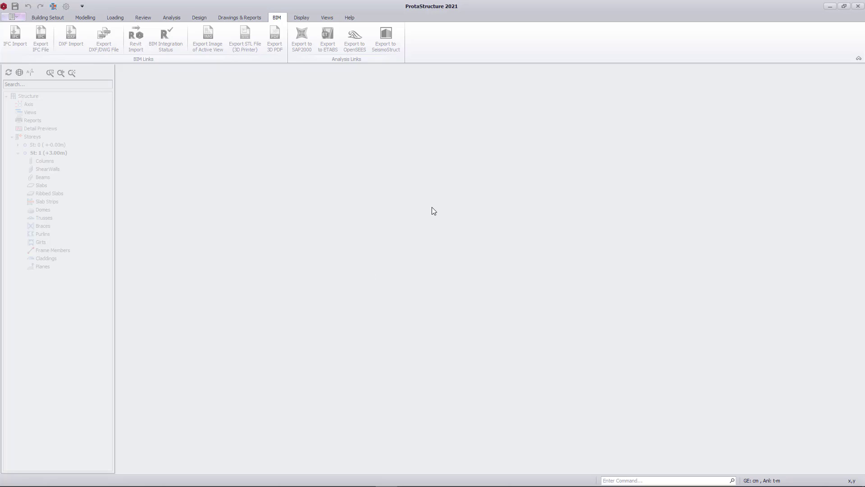
pyautogui.moveTo(431, 249)
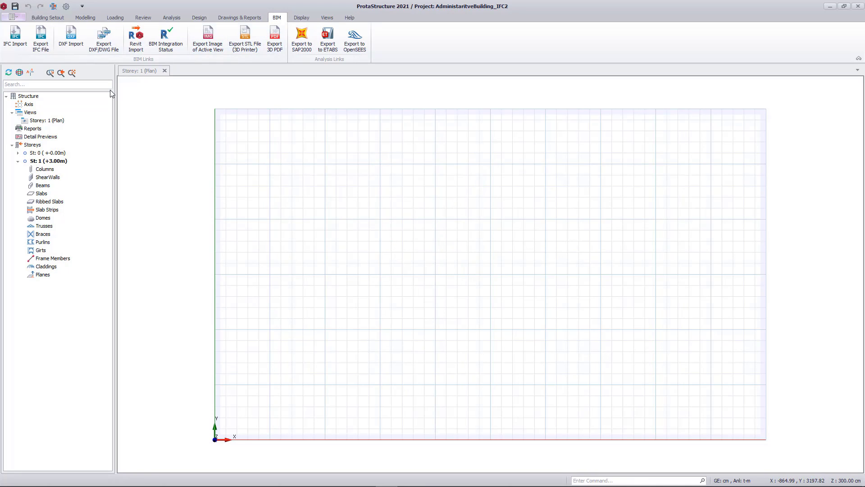
# Step: IFC-import Administrative_Office_IFC_Str1.ifc with Delete Existing Model kept checked, then close
pyautogui.click(10, 36)
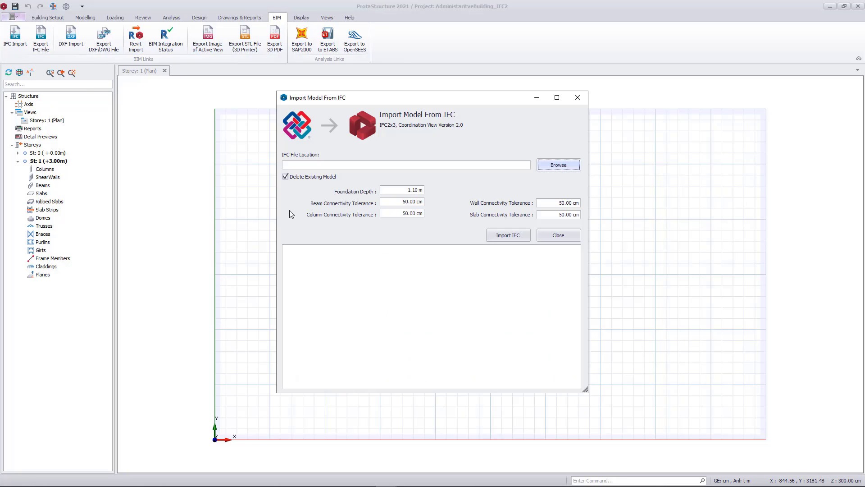
pyautogui.click(559, 164)
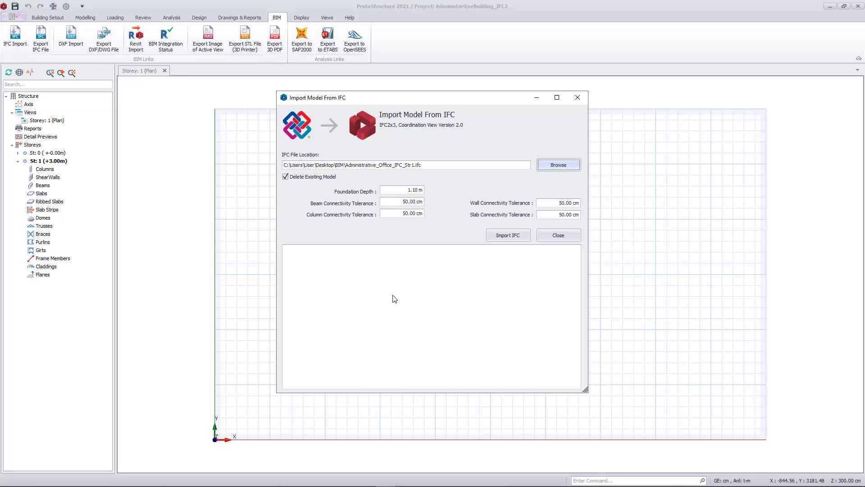
pyautogui.click(509, 234)
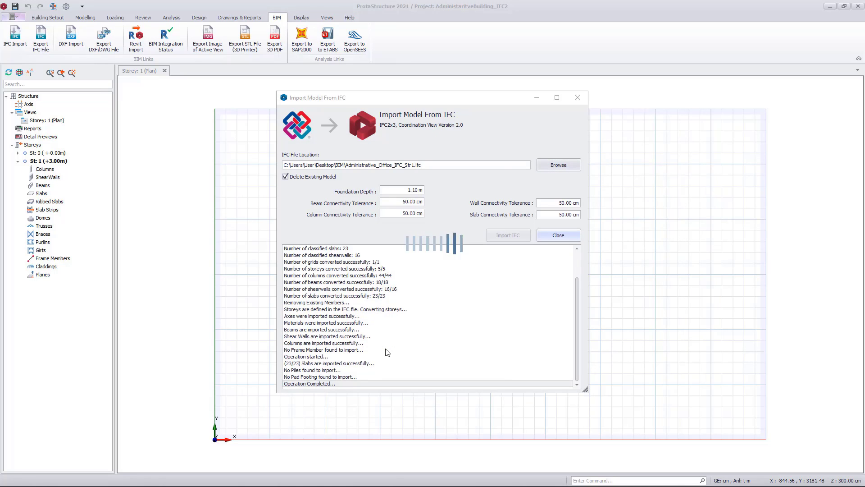
pyautogui.click(509, 234)
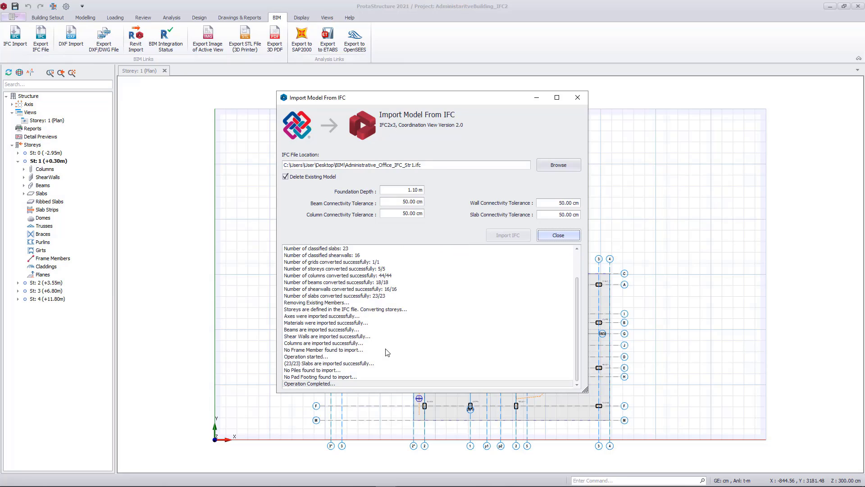
pyautogui.click(559, 235)
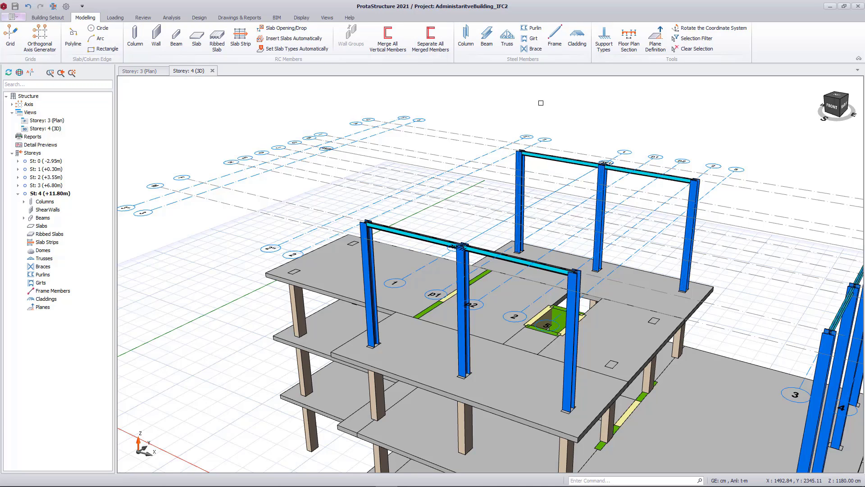
pyautogui.moveTo(506, 34)
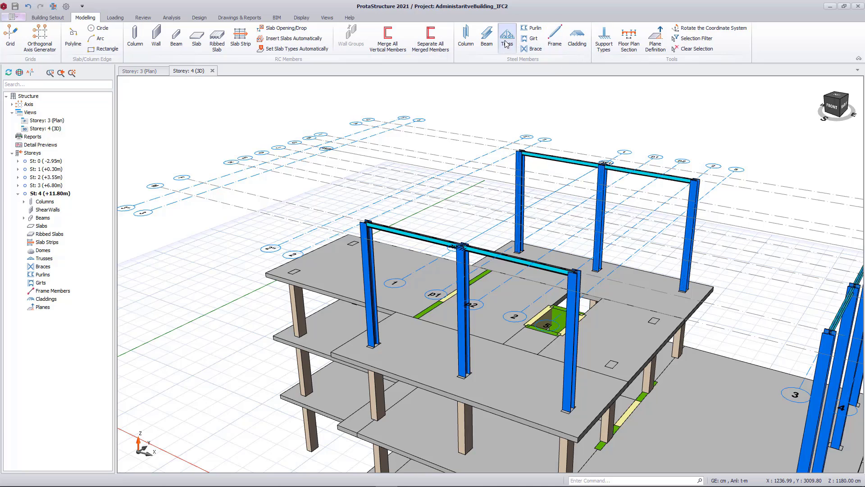
# Step: Start a steel truss between two axis intersections and choose its web pattern
pyautogui.click(506, 34)
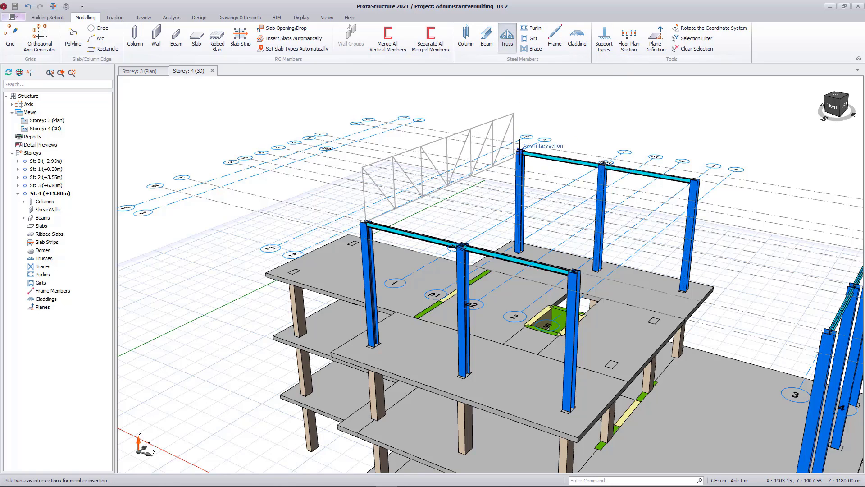
pyautogui.click(507, 35)
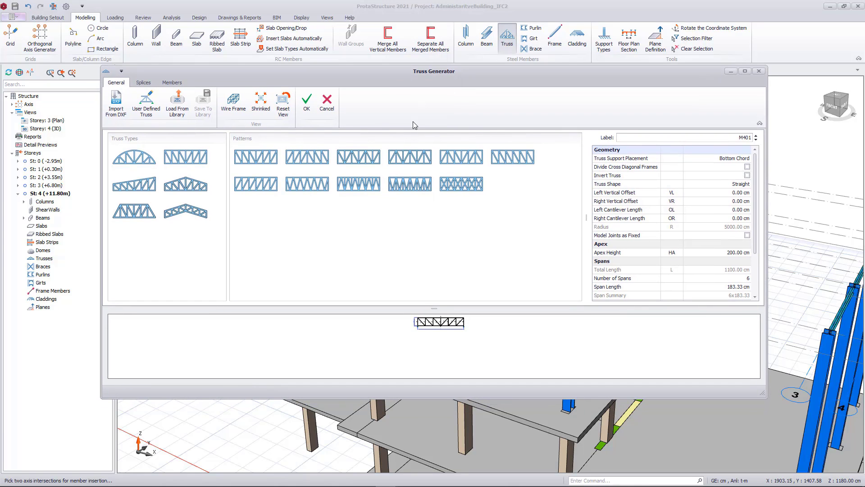
pyautogui.click(409, 184)
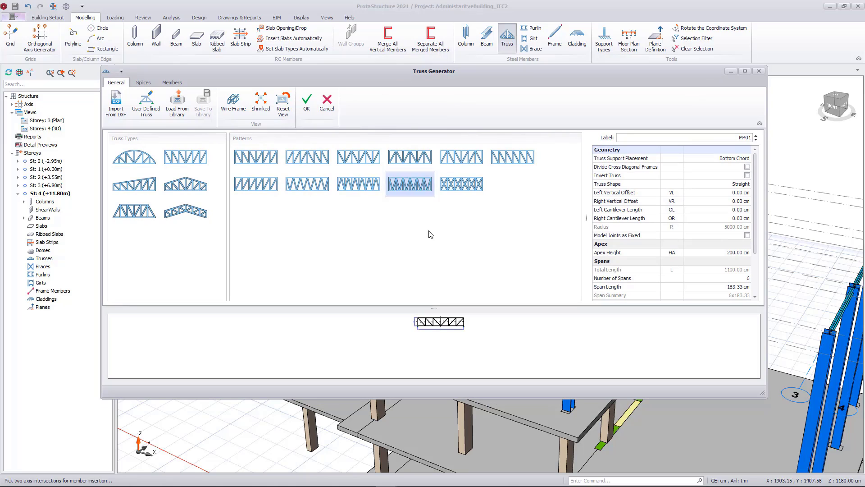
# Step: Set Truss Support Placement to Top Chord and the number of spans to 8
pyautogui.click(748, 158)
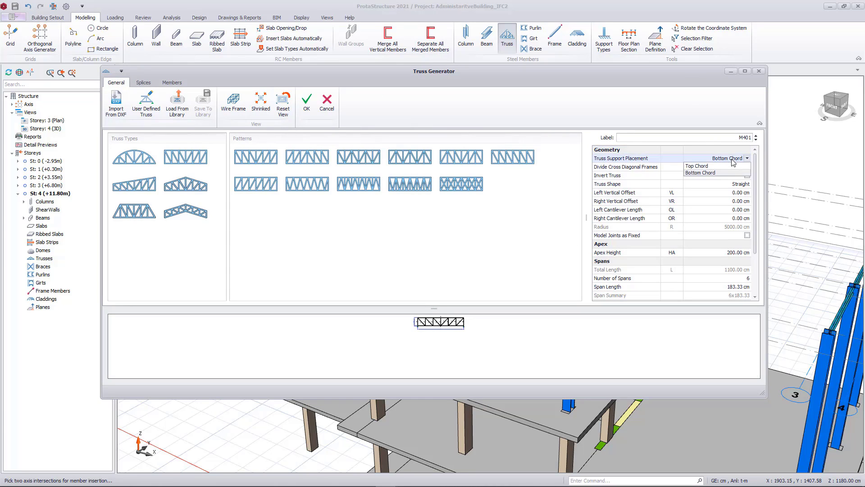
pyautogui.click(695, 166)
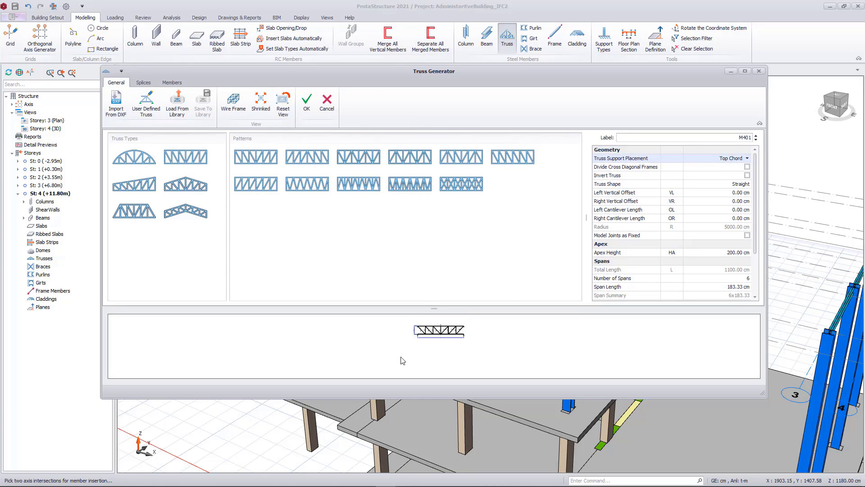
pyautogui.moveTo(777, 251)
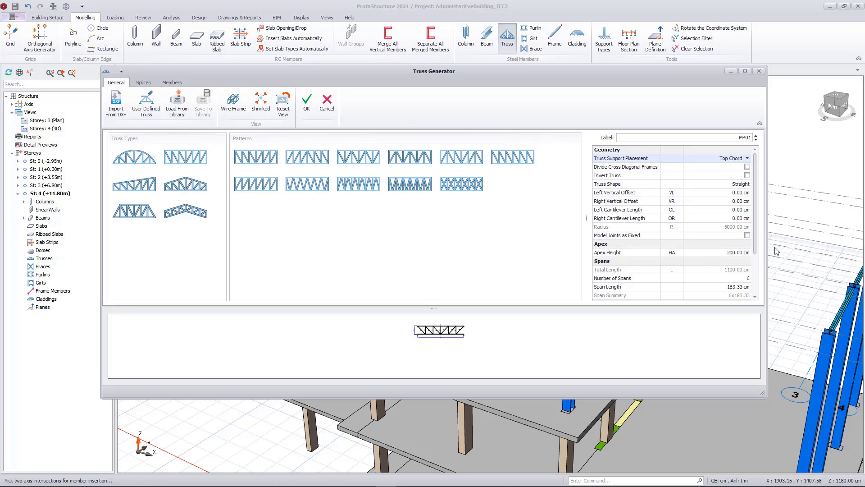
pyautogui.moveTo(735, 281)
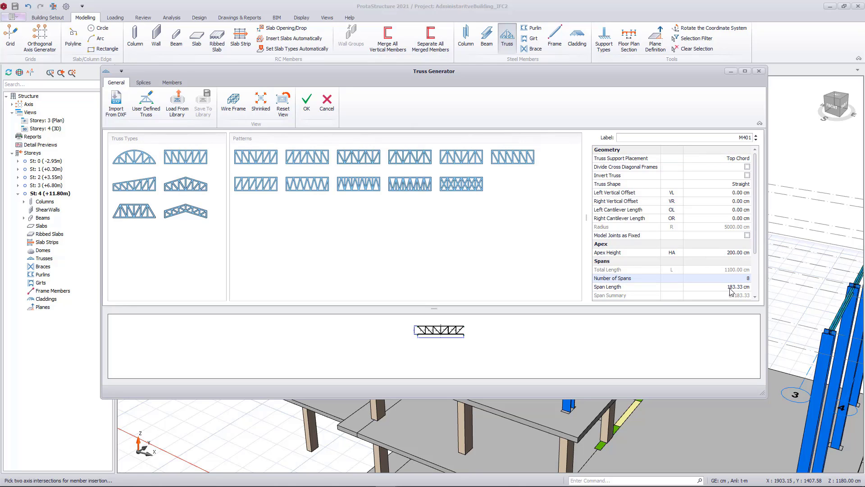
pyautogui.click(171, 82)
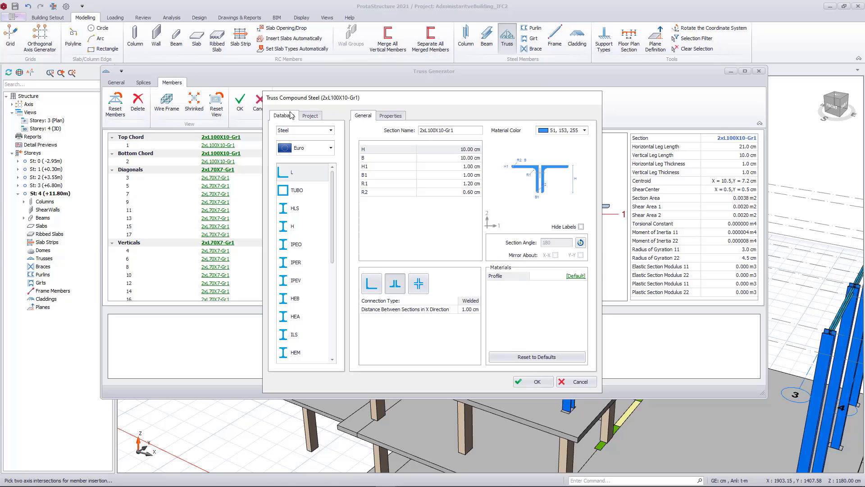
# Step: Assign HE180A to both the top and bottom truss chords
pyautogui.click(295, 316)
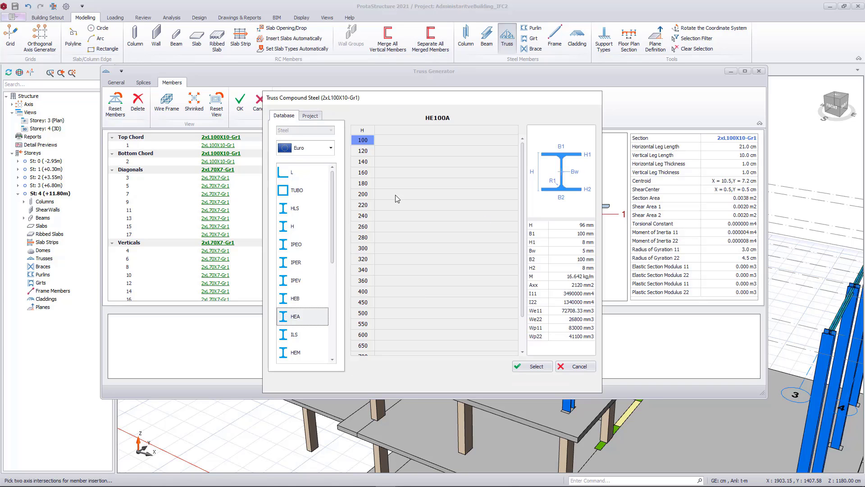
pyautogui.click(362, 183)
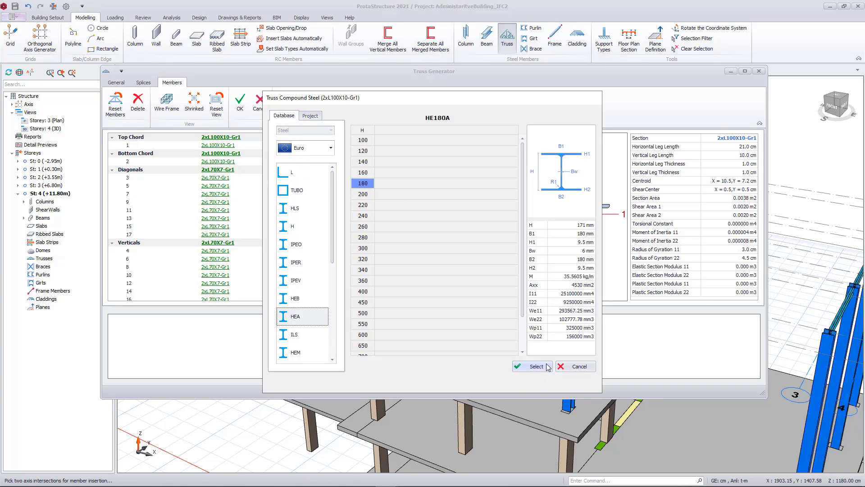
pyautogui.click(534, 366)
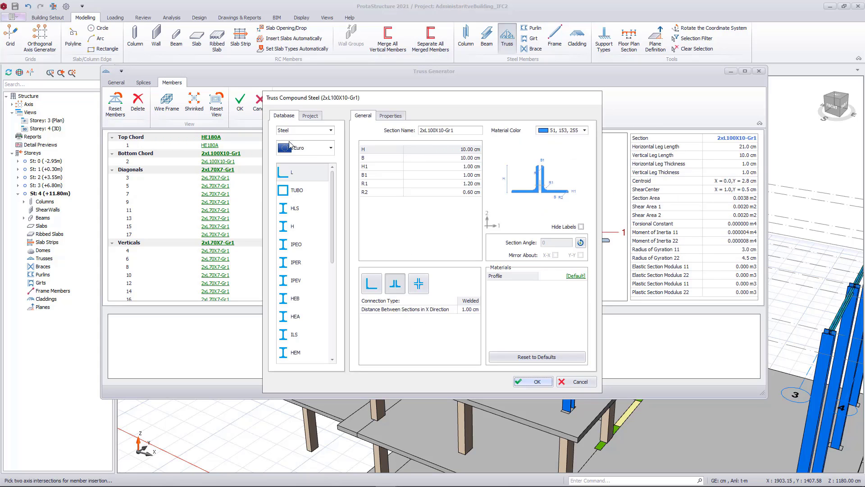
pyautogui.click(310, 116)
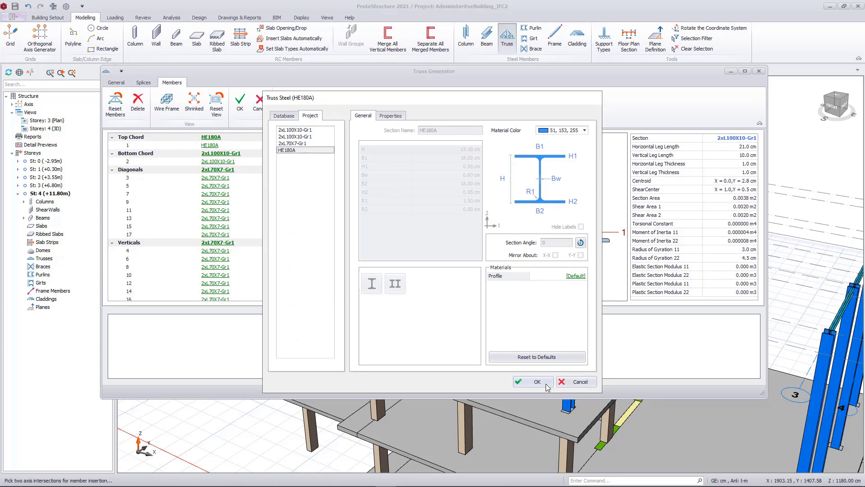
pyautogui.click(534, 382)
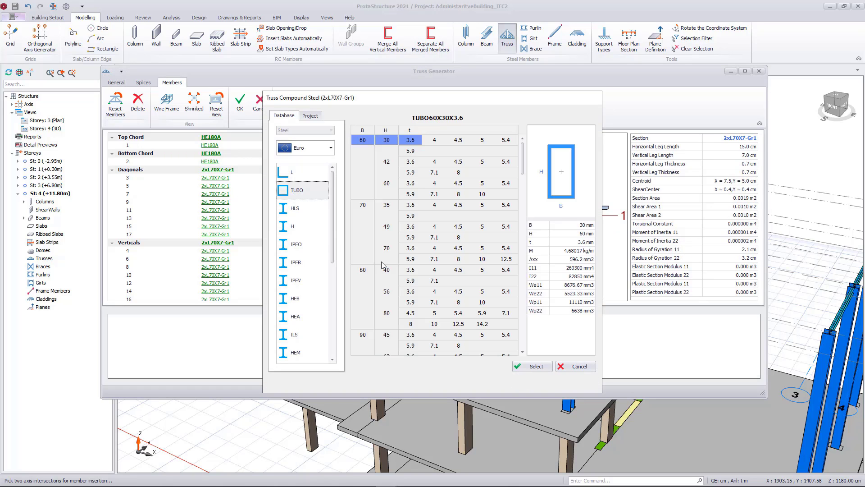
# Step: Assign TUBO90X90X5.9 to the diagonals and verticals and apply the truss changes
pyautogui.scroll(-3)
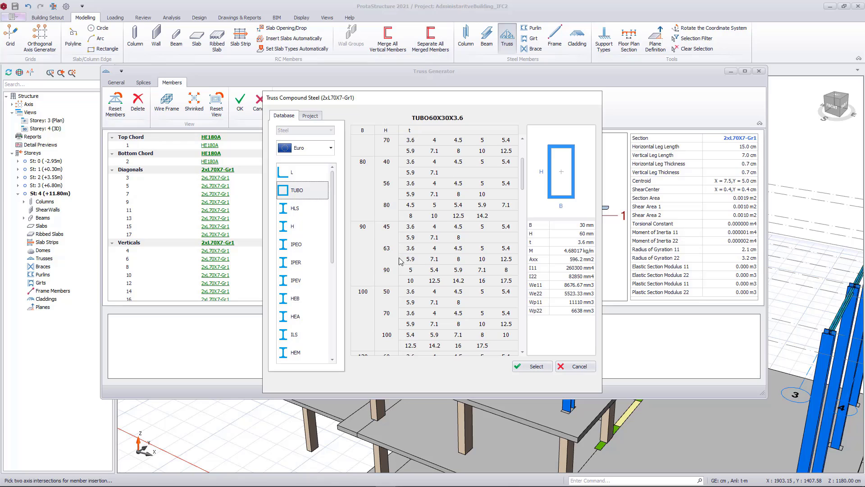
pyautogui.click(457, 270)
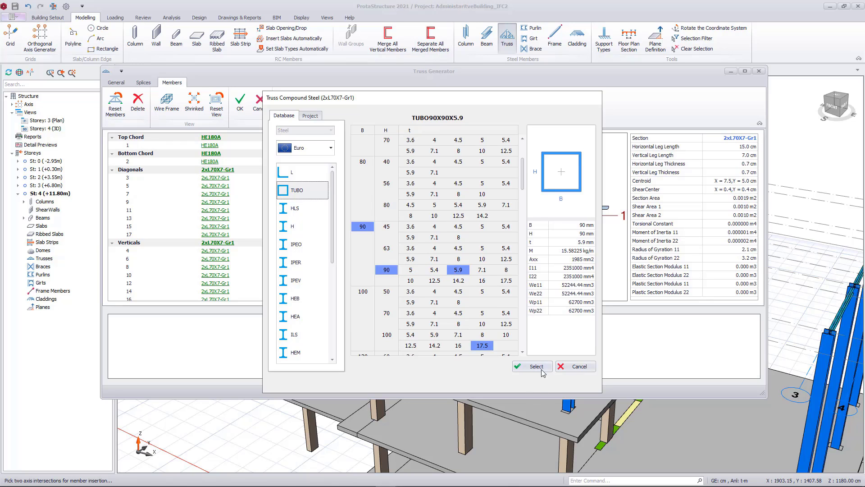
pyautogui.click(531, 366)
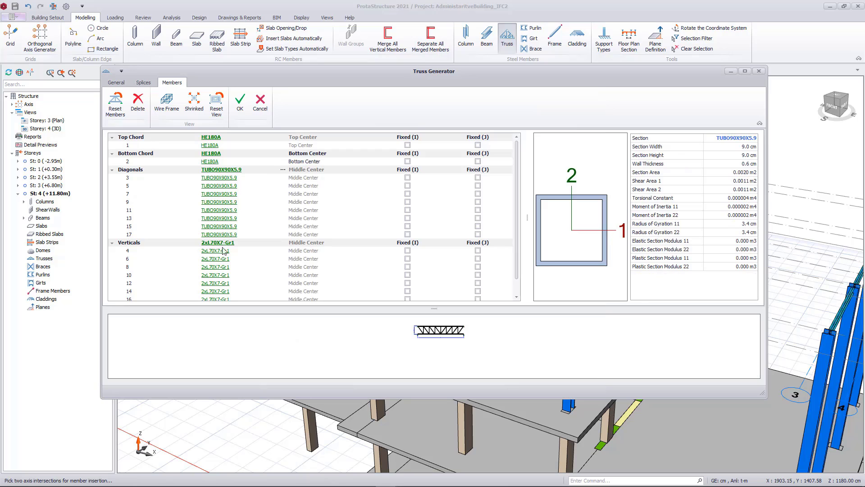
pyautogui.click(217, 242)
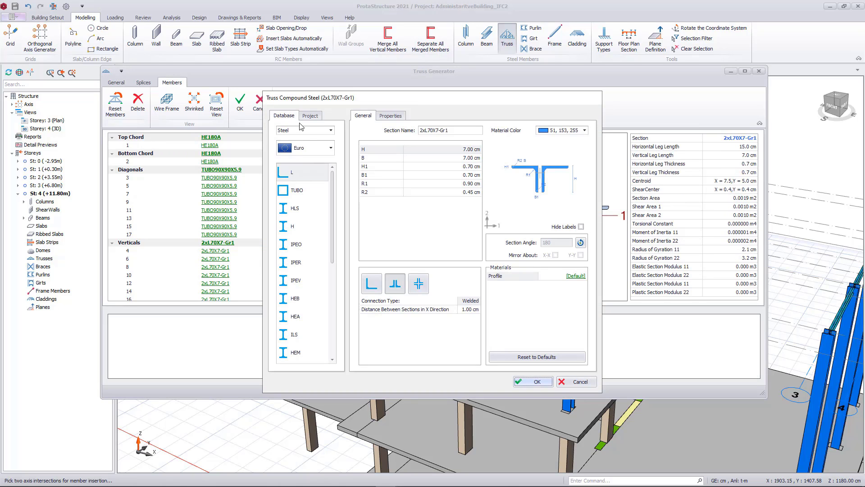
pyautogui.click(310, 116)
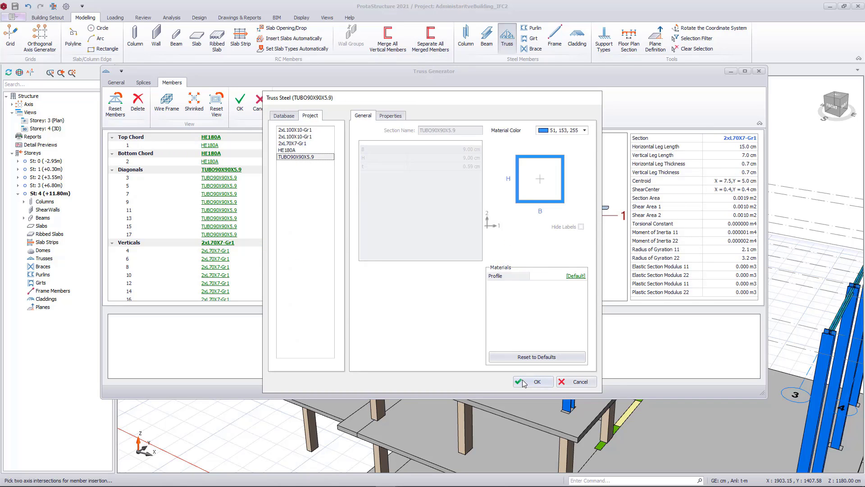
pyautogui.click(534, 382)
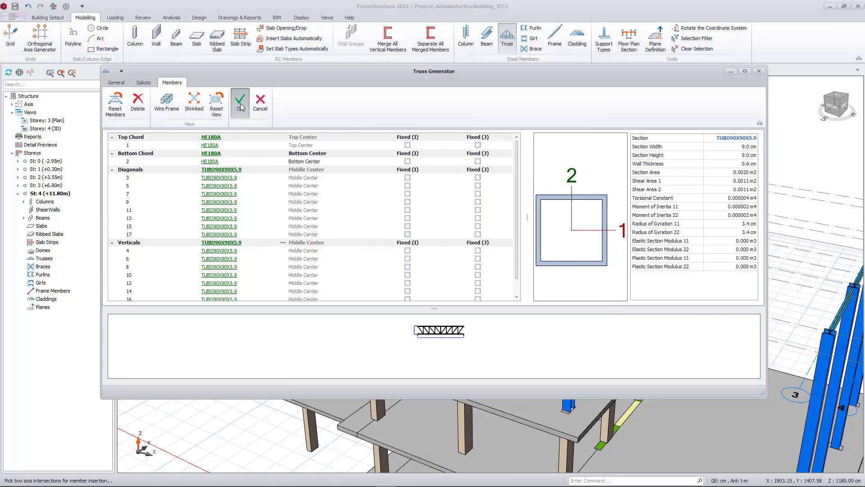
pyautogui.click(240, 101)
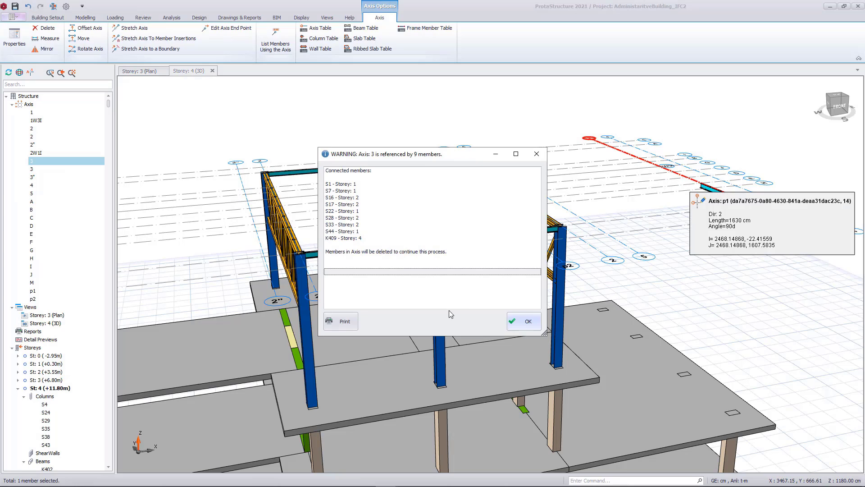
pyautogui.click(524, 321)
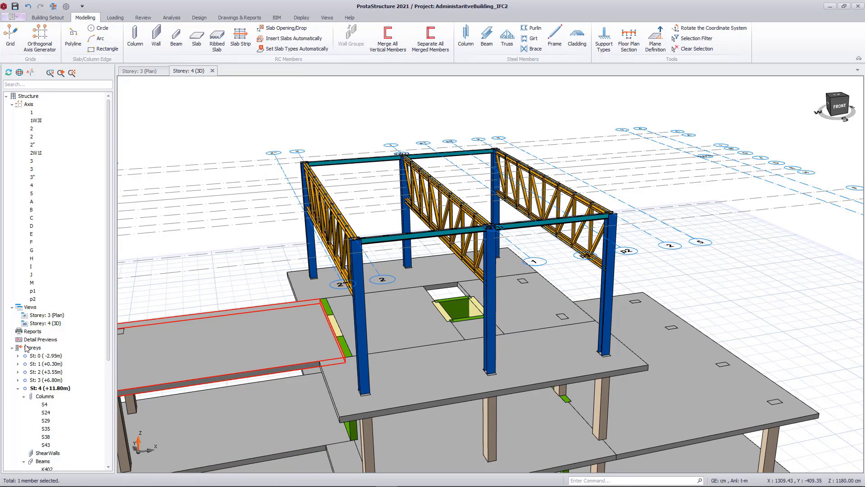
pyautogui.click(454, 202)
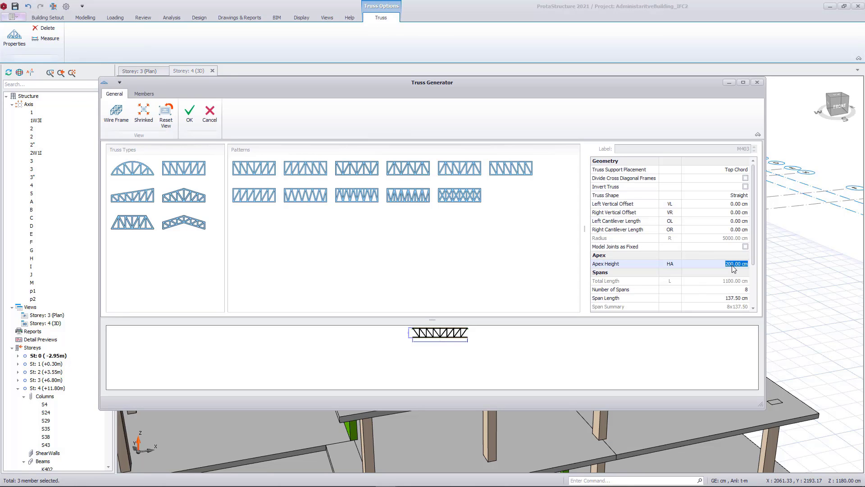
# Step: Set the truss apex height to 150 cm
pyautogui.write('150.00')
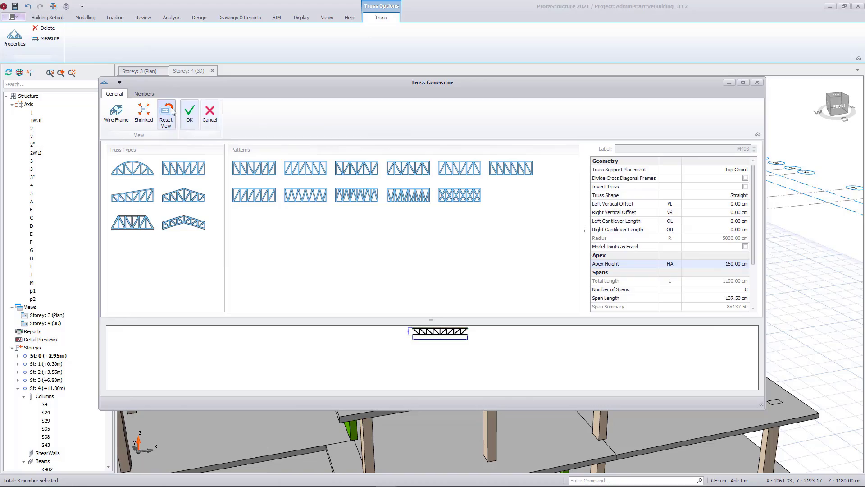
pyautogui.click(189, 112)
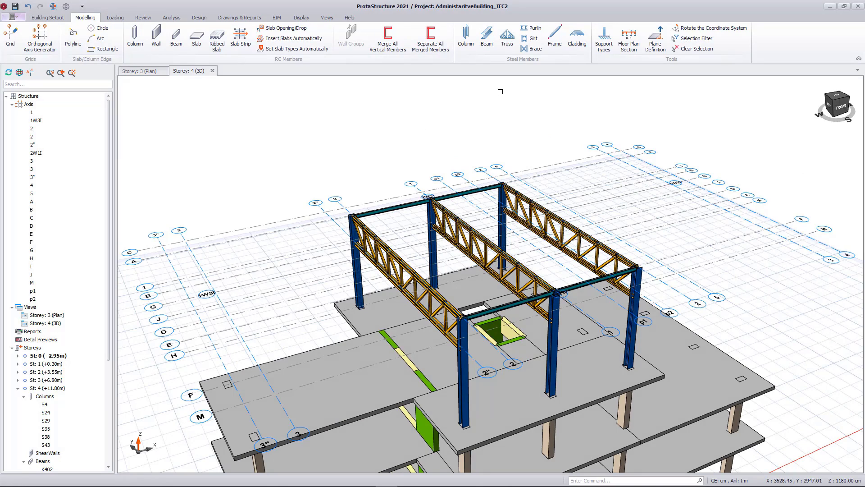
pyautogui.moveTo(532, 28)
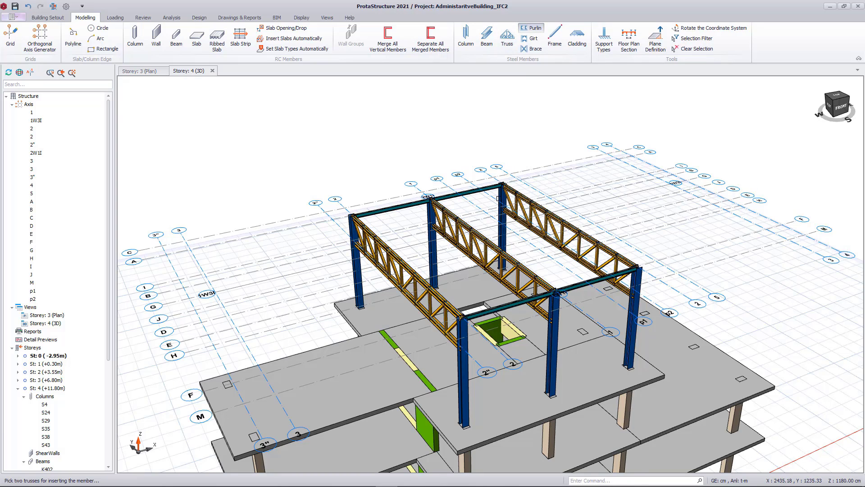
# Step: Add purlins across the two trusses with sag rod insertion set to None
pyautogui.click(526, 27)
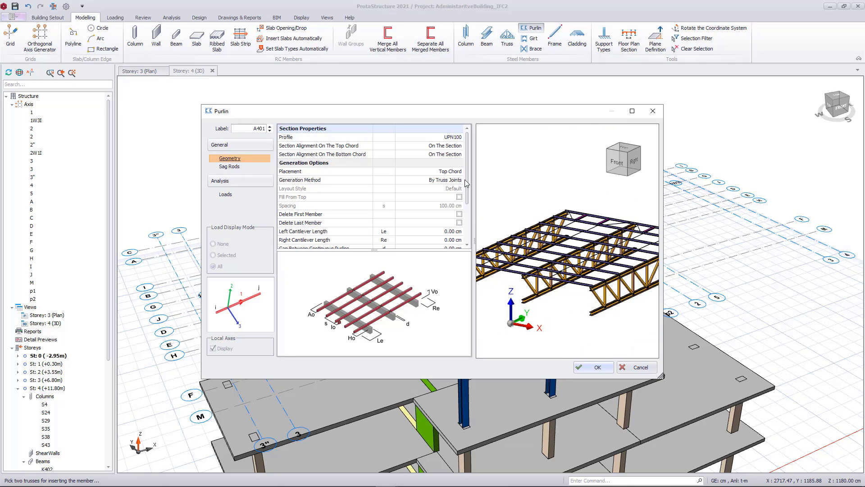
pyautogui.click(229, 166)
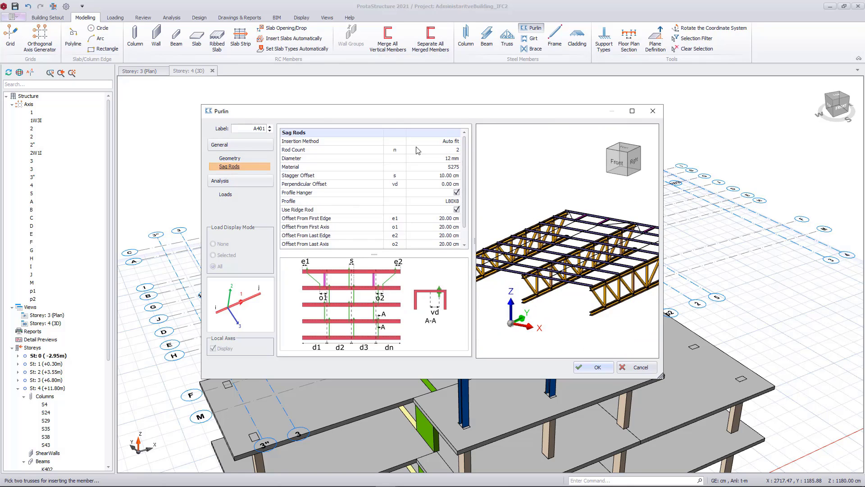
pyautogui.click(453, 141)
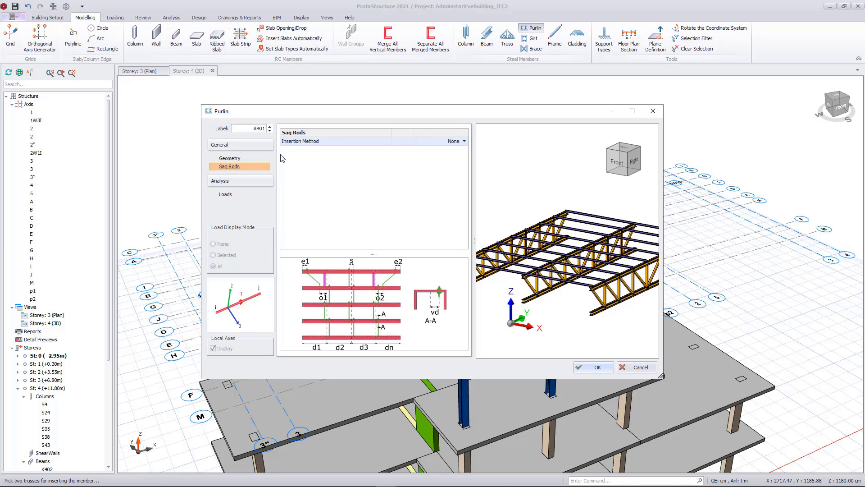
pyautogui.click(230, 158)
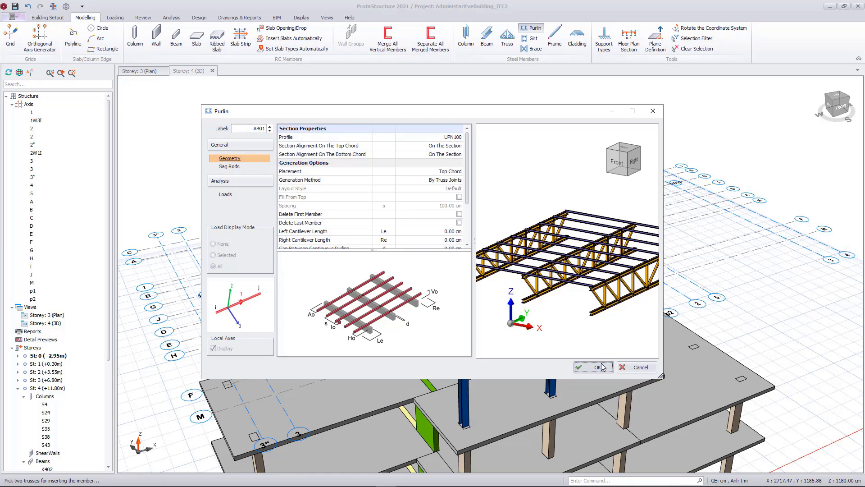
pyautogui.click(593, 367)
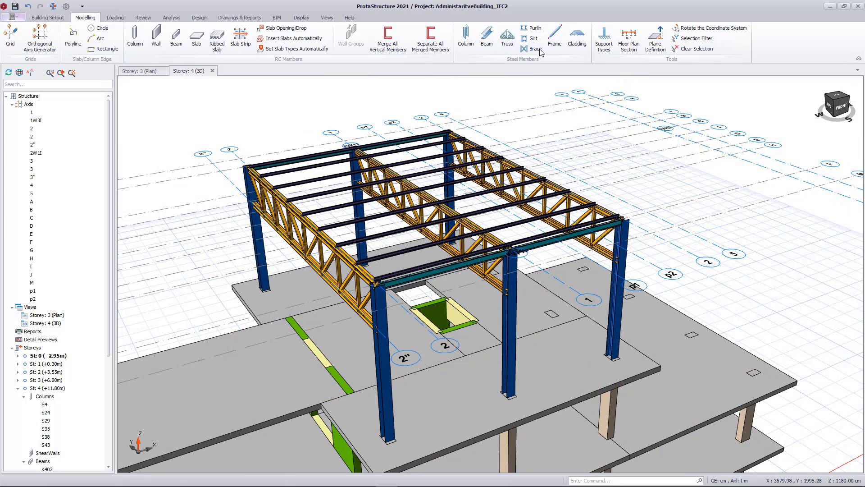
pyautogui.click(533, 48)
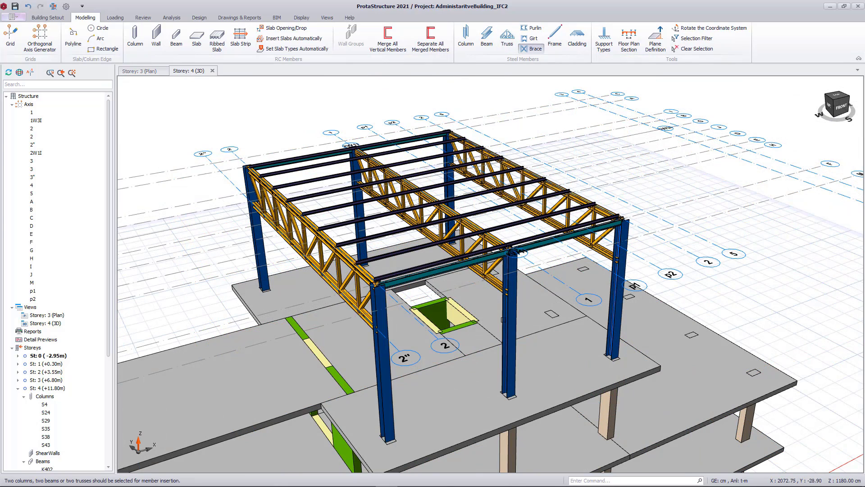
# Step: Insert two L110X14 X braces between the selected steel columns
pyautogui.click(535, 48)
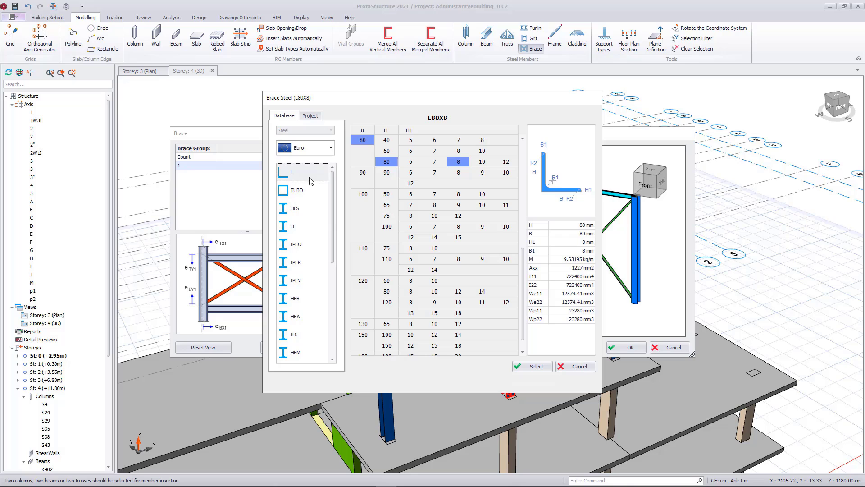
pyautogui.moveTo(400, 272)
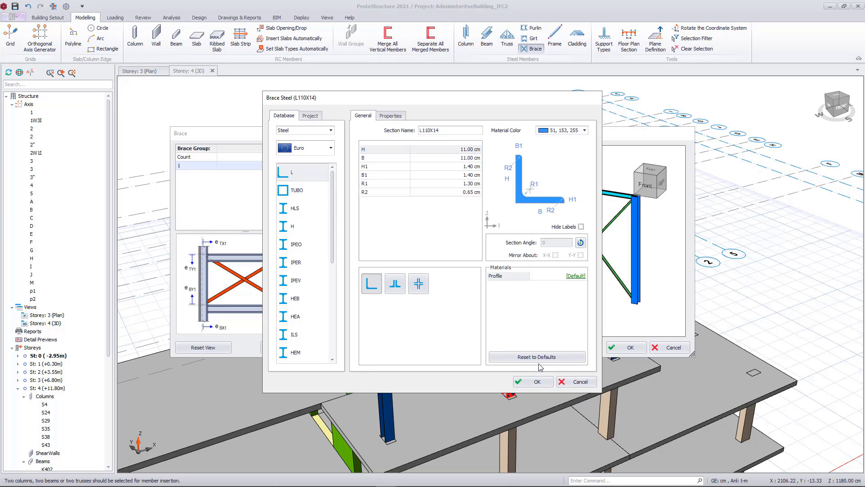
pyautogui.click(533, 382)
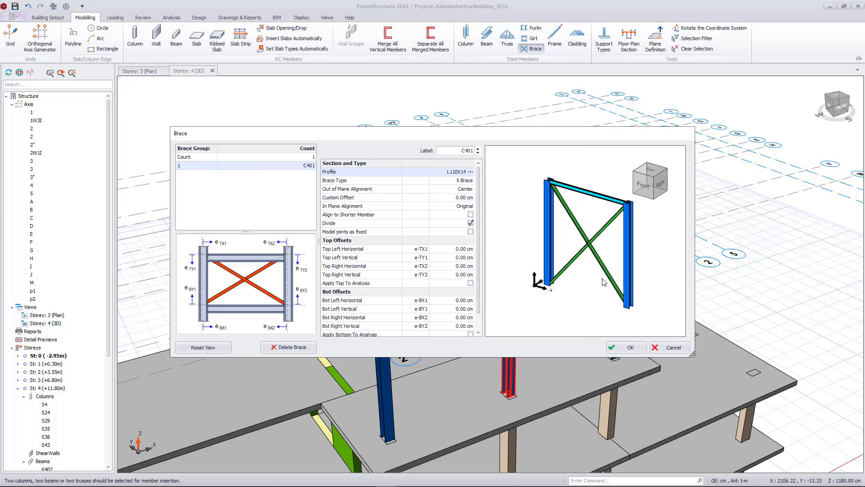
pyautogui.click(627, 347)
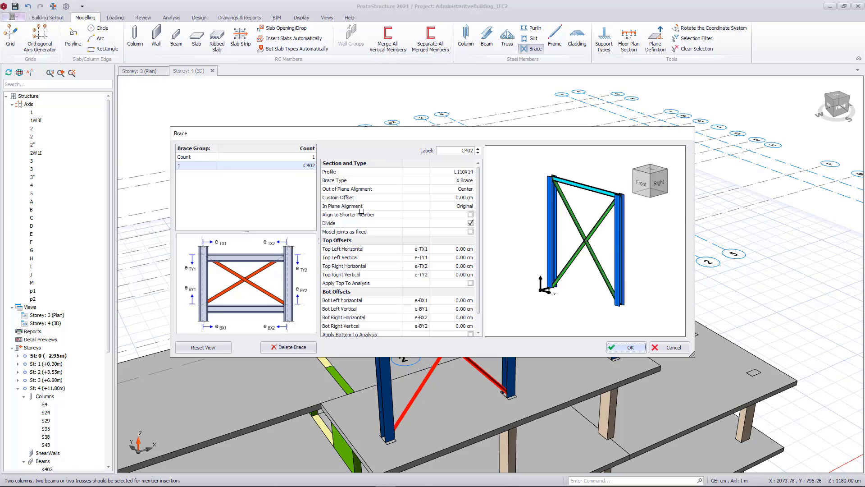
pyautogui.click(626, 347)
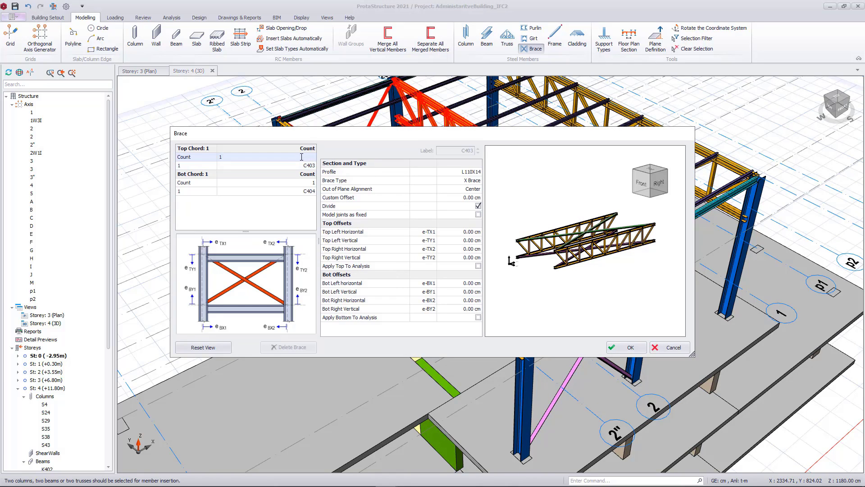
# Step: Set Top Chord Count to 3 (C404–C406) and add the truss X bracing
pyautogui.write('3')
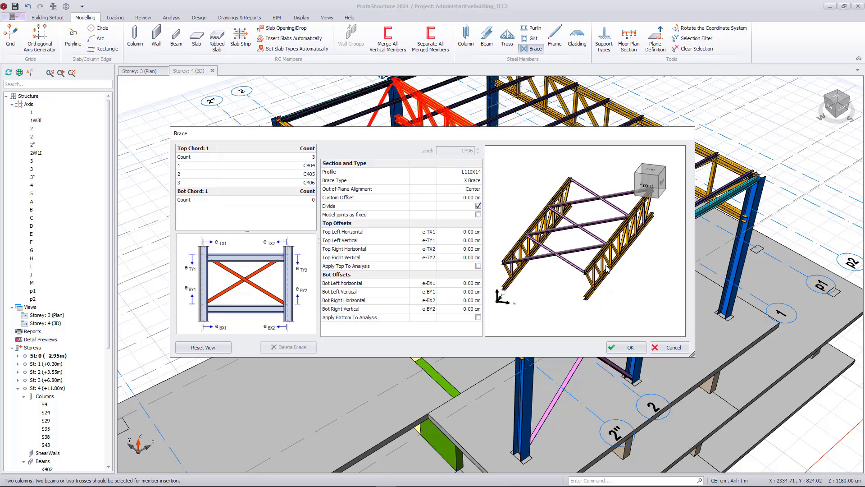
pyautogui.click(625, 347)
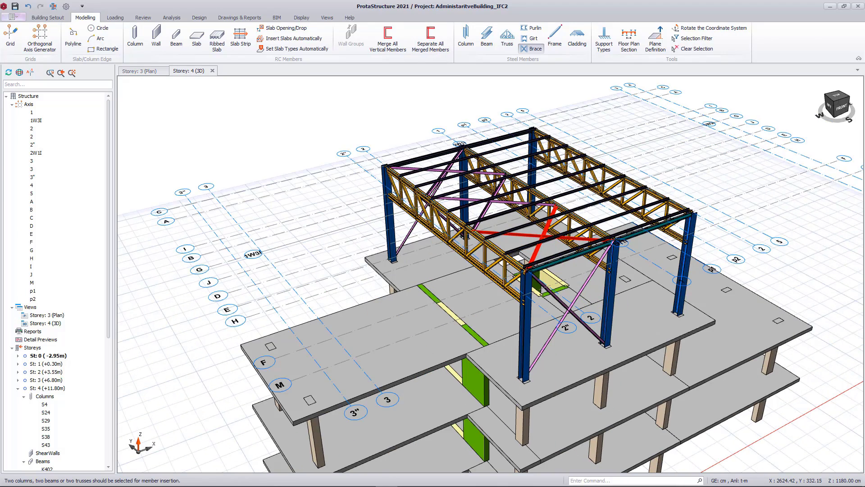
pyautogui.moveTo(793, 285)
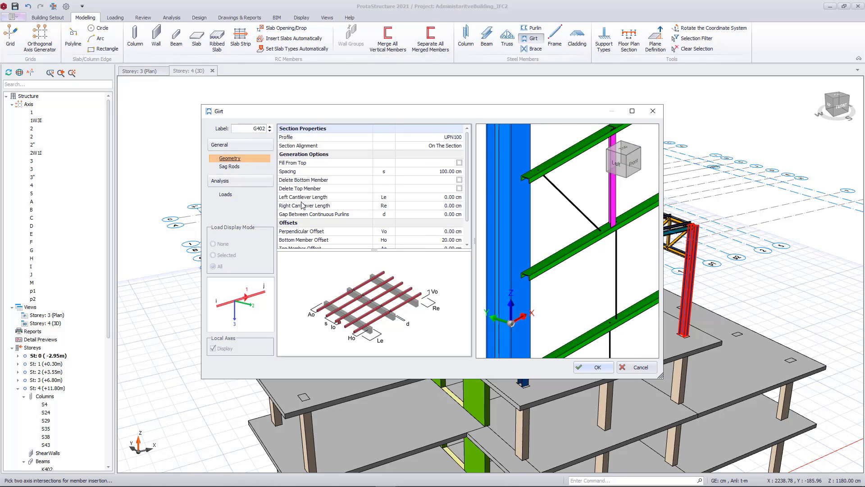
# Step: Add the first row of girts with sag rod insertion set to None
pyautogui.click(229, 166)
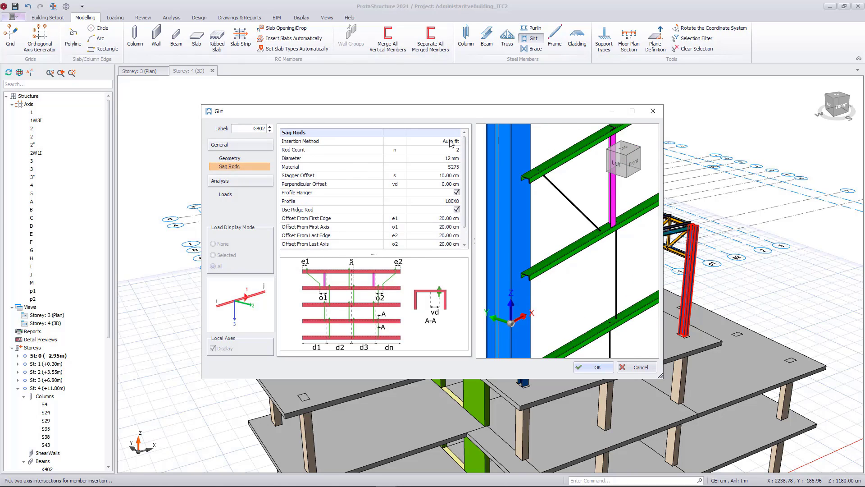
pyautogui.click(449, 140)
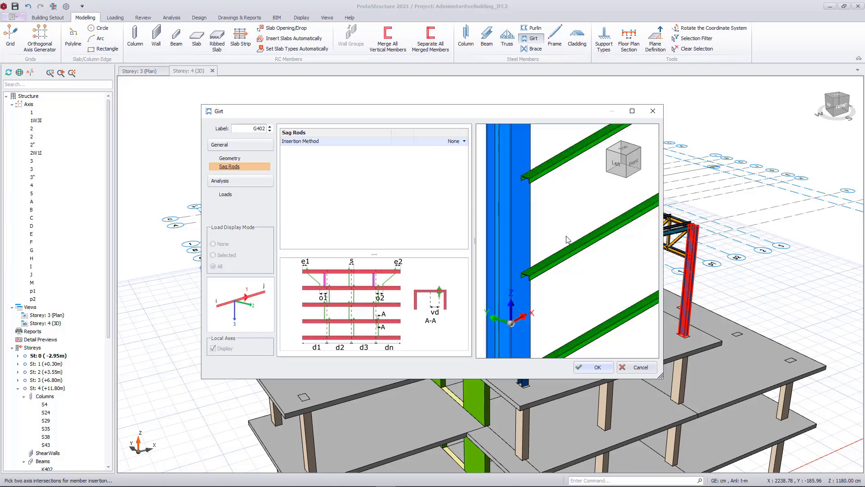
pyautogui.click(593, 367)
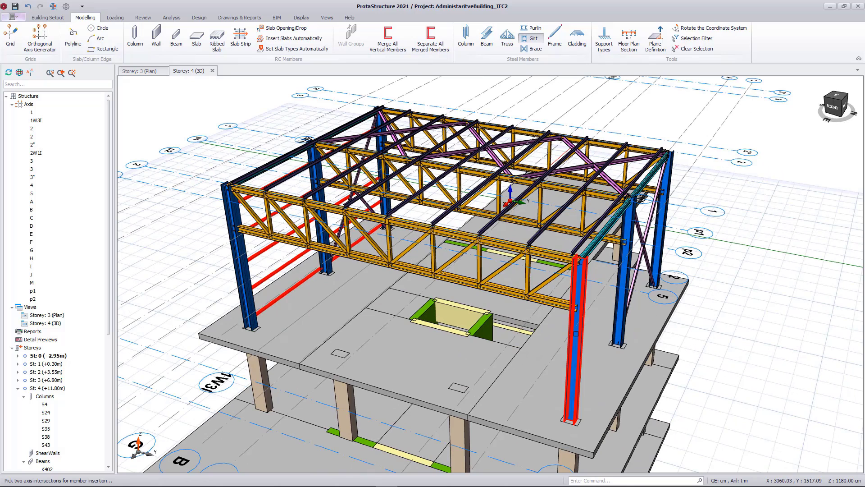
# Step: Add a second set of girts at the next axis intersections and switch to Analysis
pyautogui.click(524, 38)
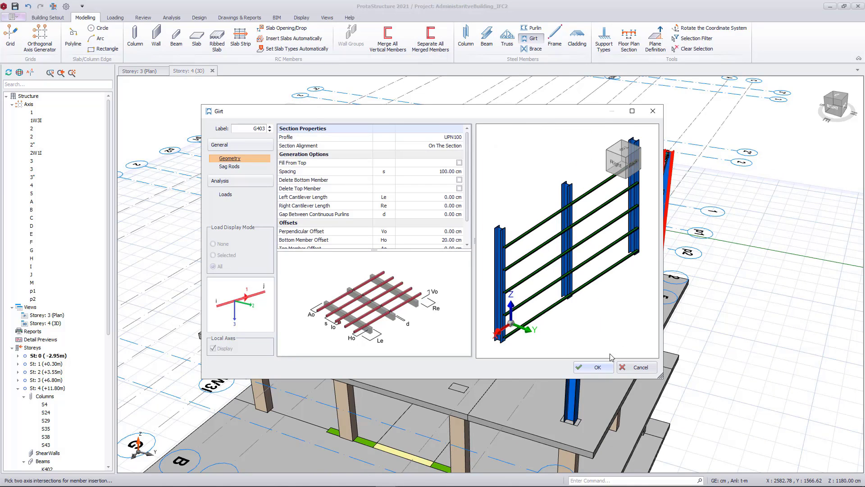
pyautogui.click(593, 367)
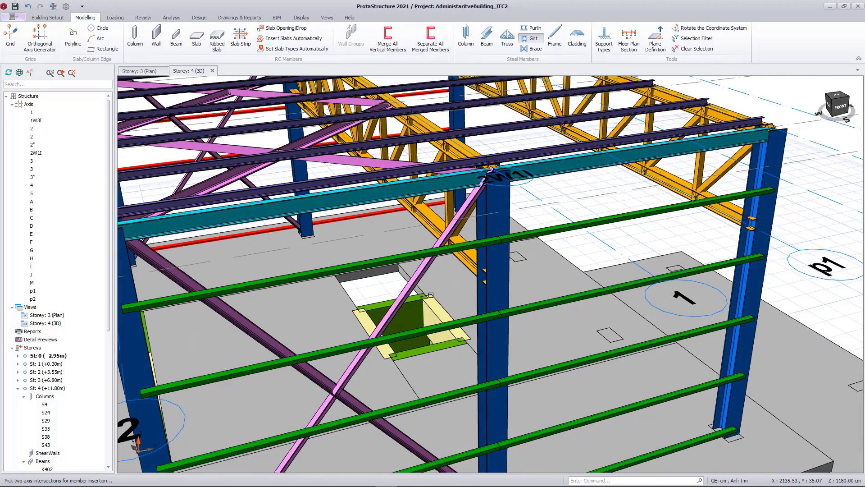
pyautogui.click(172, 17)
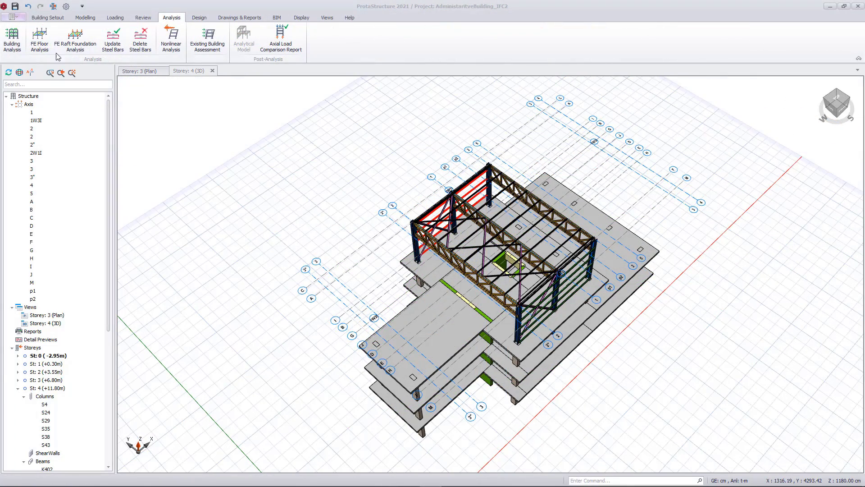
# Step: Review the project's design codes from the Building Analysis settings
pyautogui.click(12, 34)
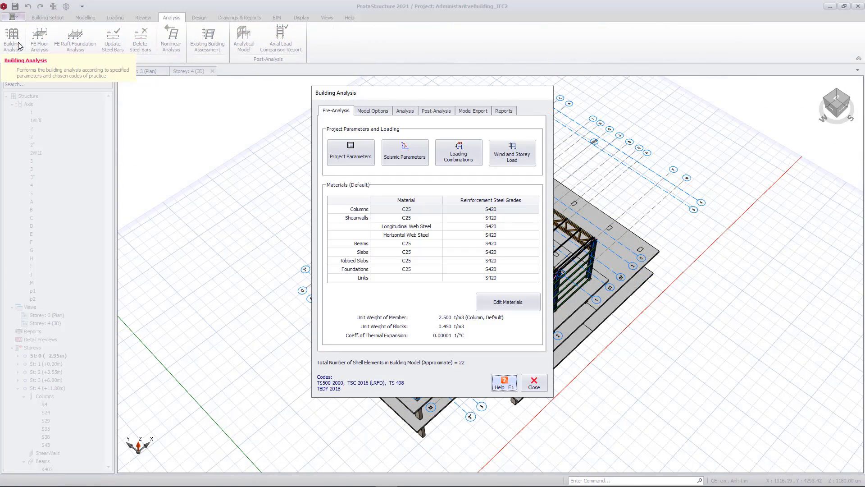
pyautogui.click(351, 151)
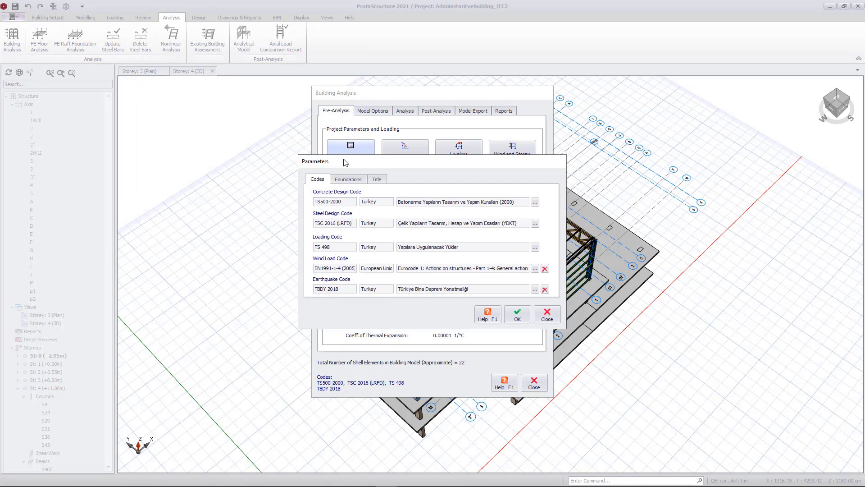
pyautogui.click(547, 314)
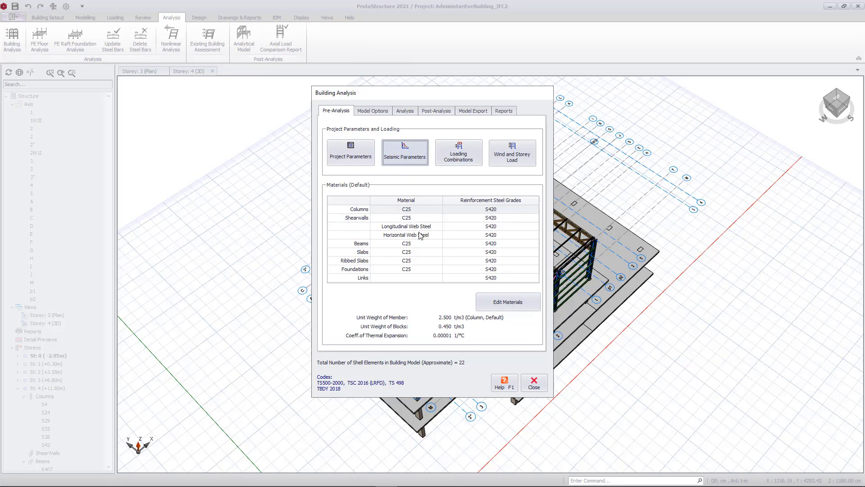
# Step: Review the default member materials, inspecting the C25 concrete properties
pyautogui.click(406, 151)
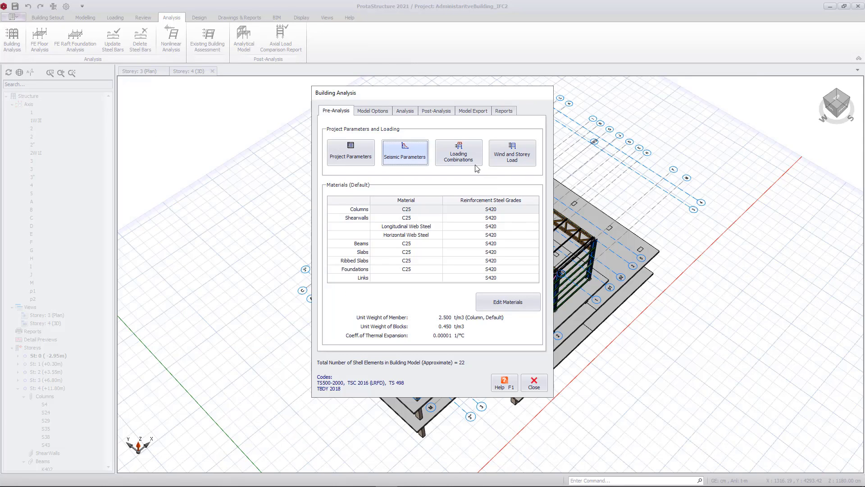
pyautogui.click(508, 301)
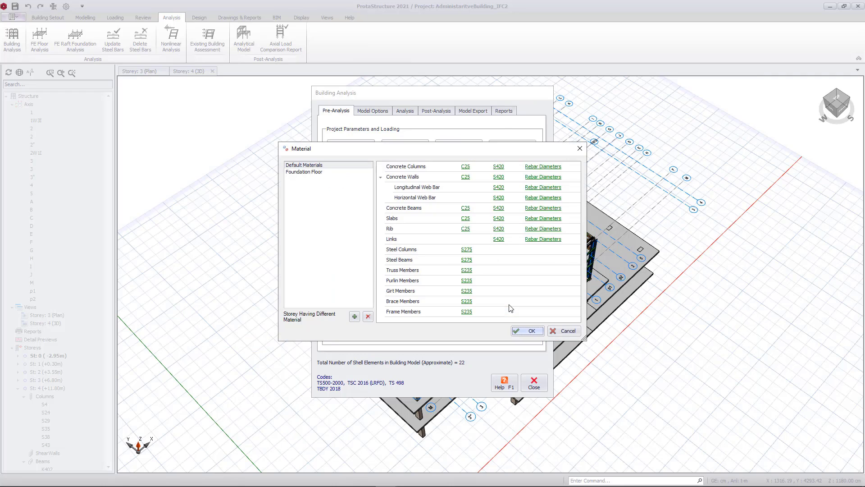
pyautogui.click(465, 166)
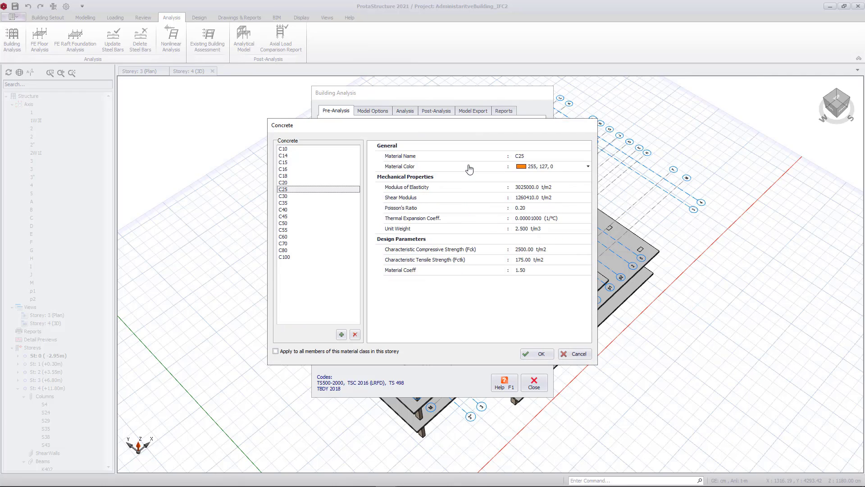
pyautogui.click(536, 353)
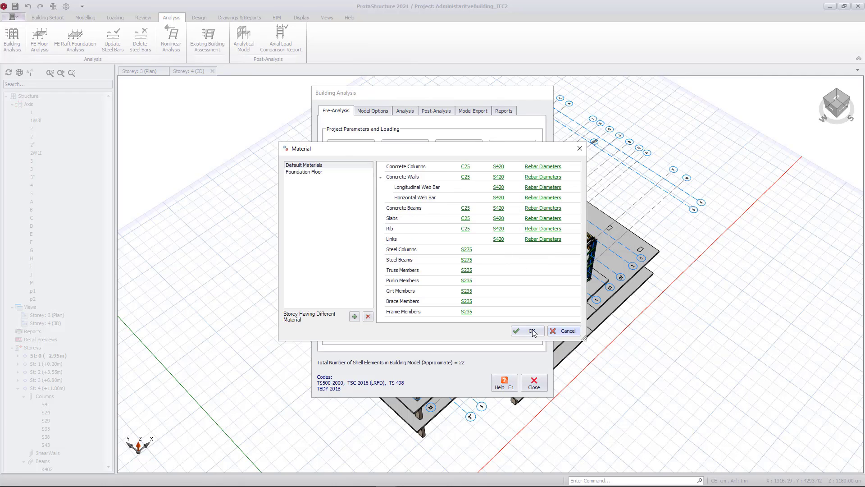
pyautogui.click(529, 331)
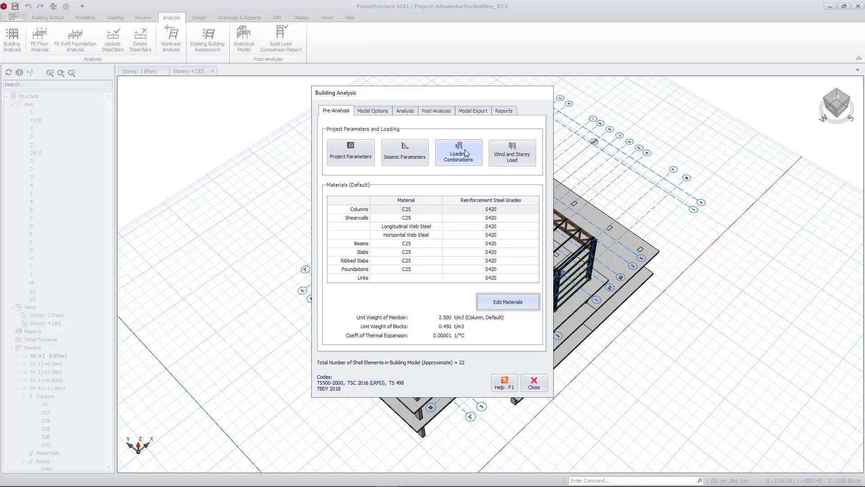
# Step: Review the load combination editor and the generator's horizontal load combination options
pyautogui.click(457, 152)
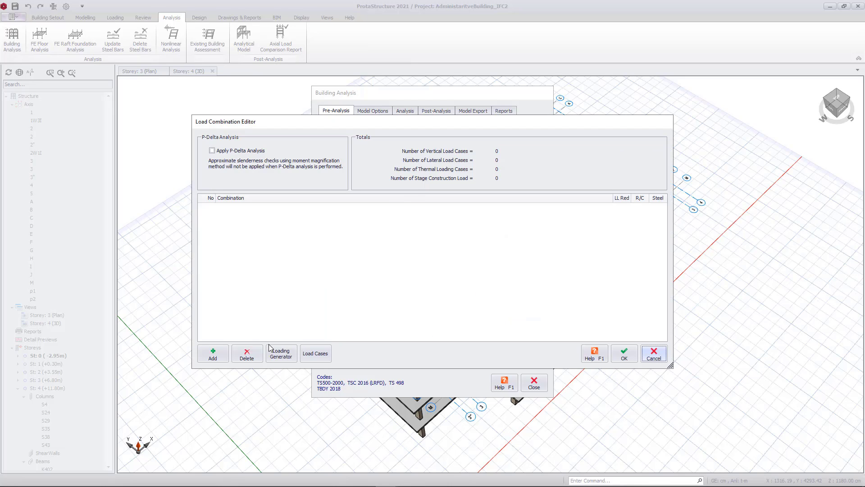
pyautogui.click(281, 353)
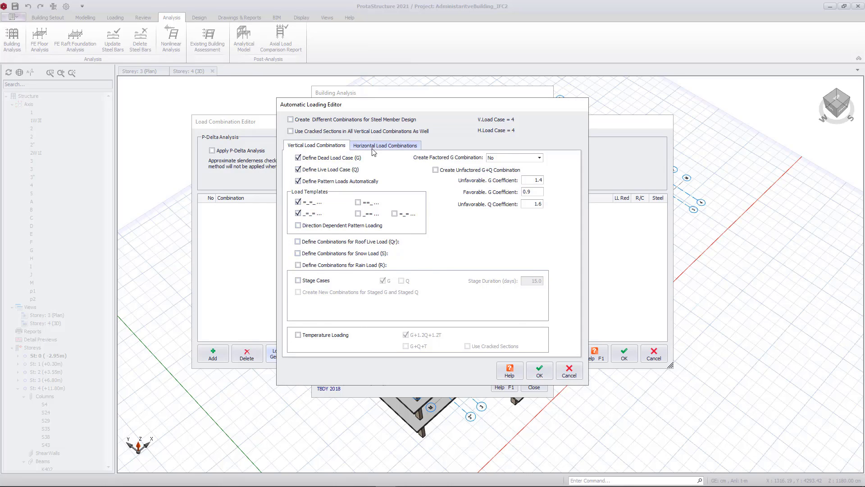
pyautogui.click(386, 145)
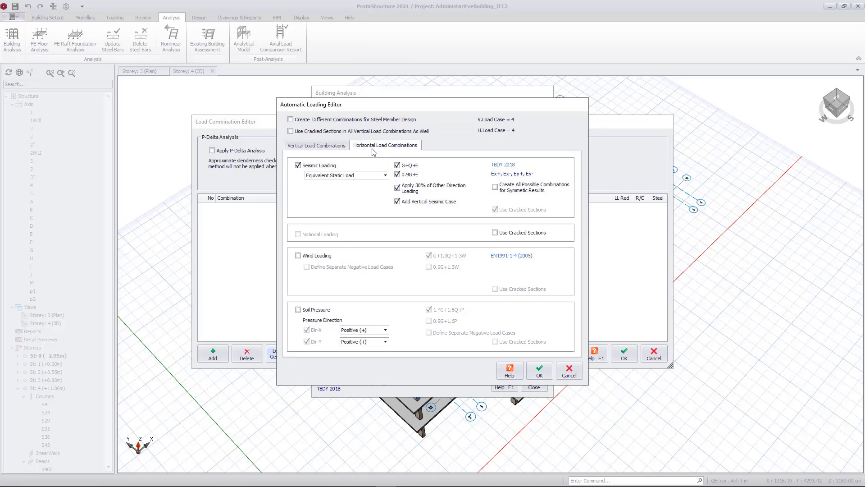
pyautogui.moveTo(502, 344)
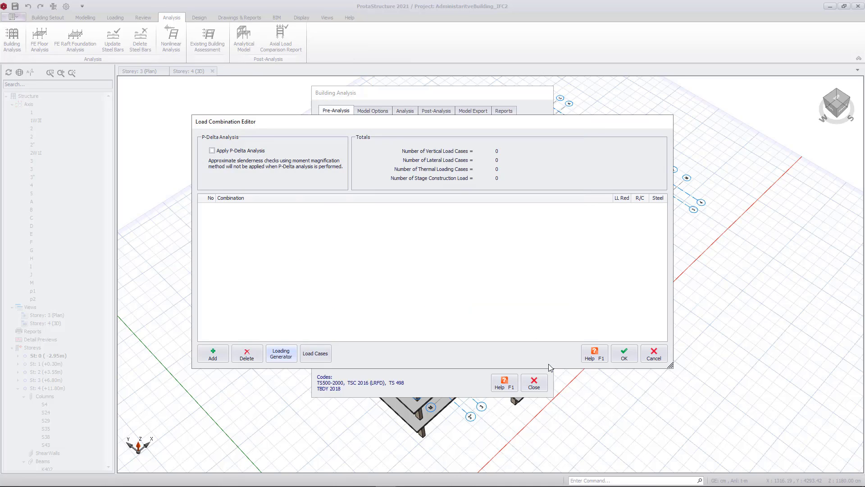
pyautogui.click(281, 354)
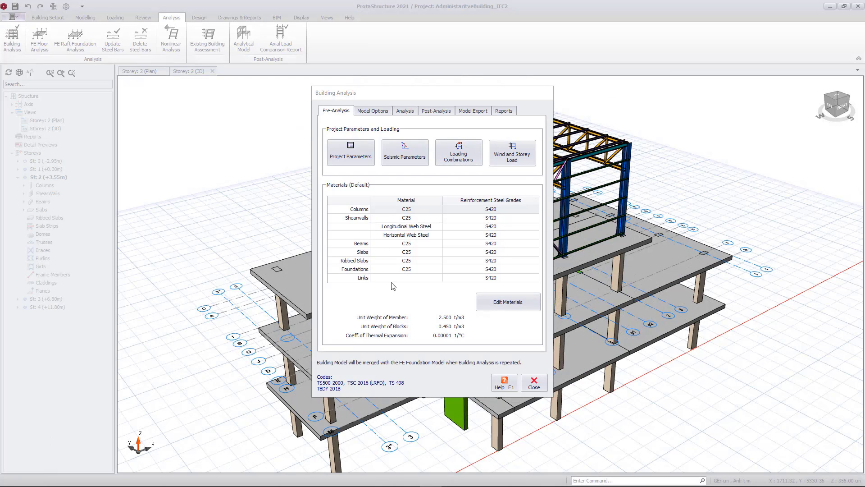
# Step: Set the shear wall shell element size to 100 by 100 cm in Model Options
pyautogui.click(373, 110)
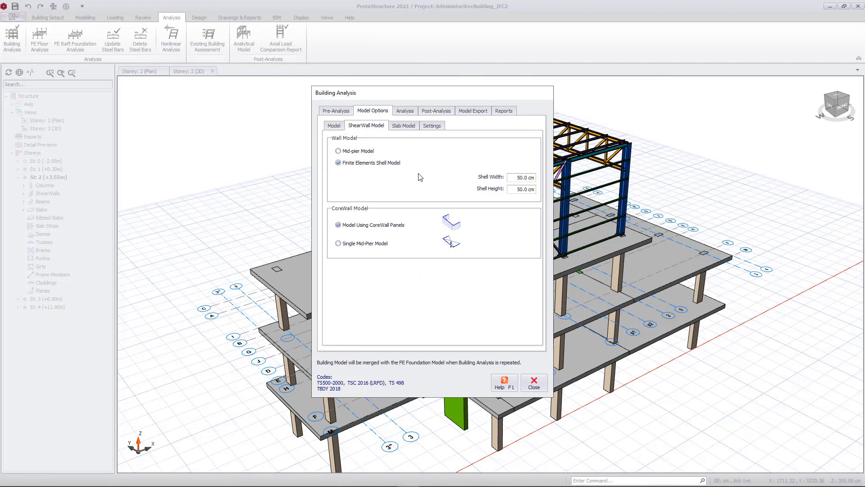
pyautogui.click(520, 176)
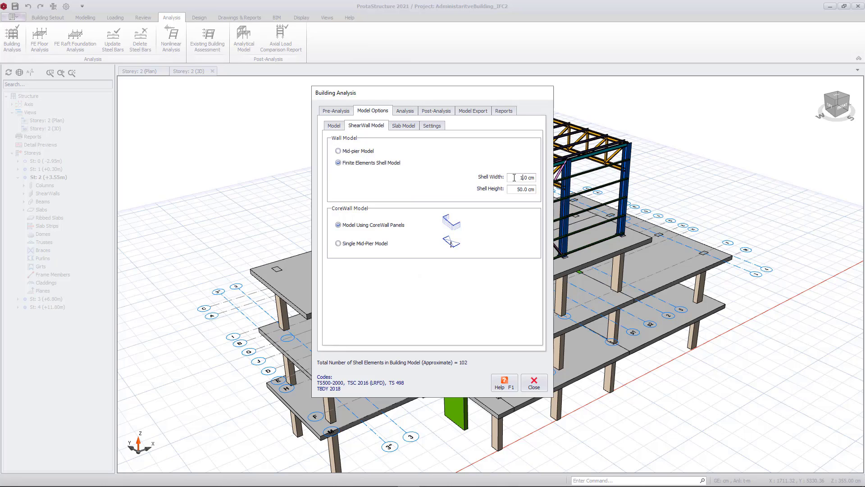
pyautogui.click(521, 189)
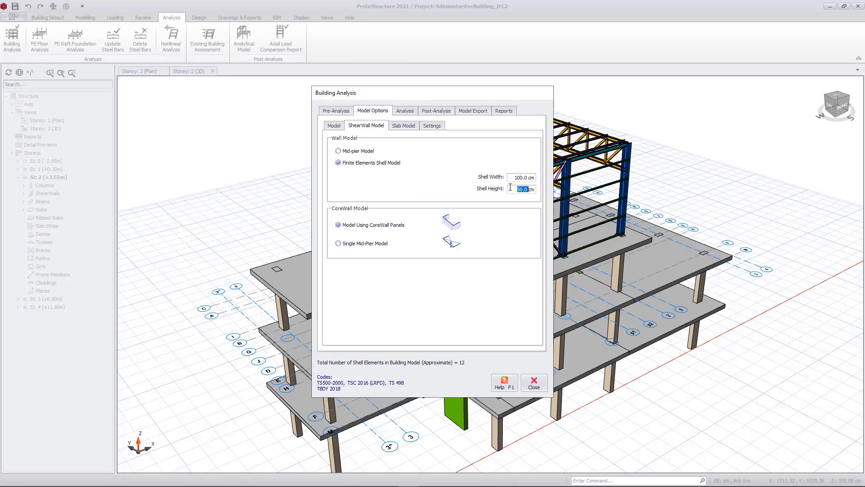
pyautogui.write('100.0')
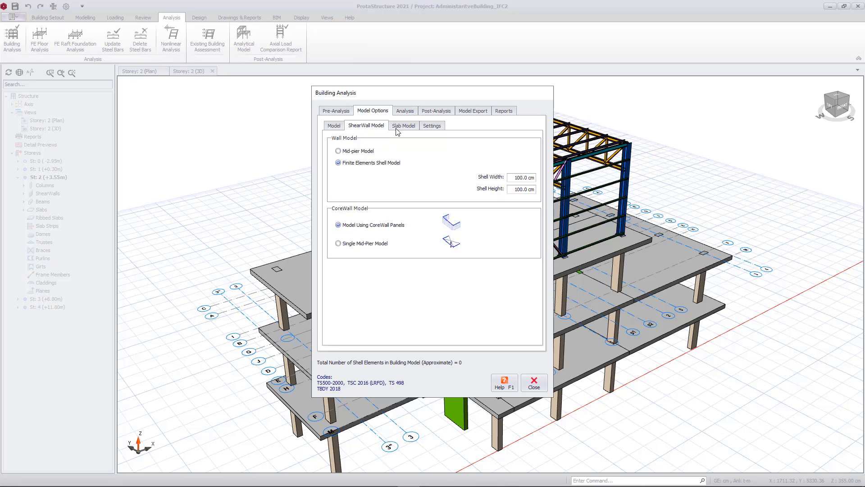
# Step: Let slabs define the rigid diaphragm with a maximum shell element size of 200 cm
pyautogui.click(404, 125)
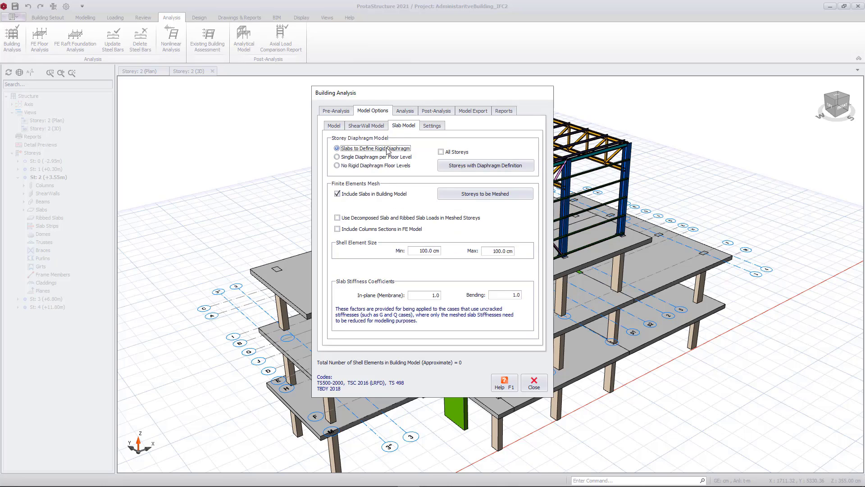
pyautogui.click(485, 193)
pyautogui.write('200')
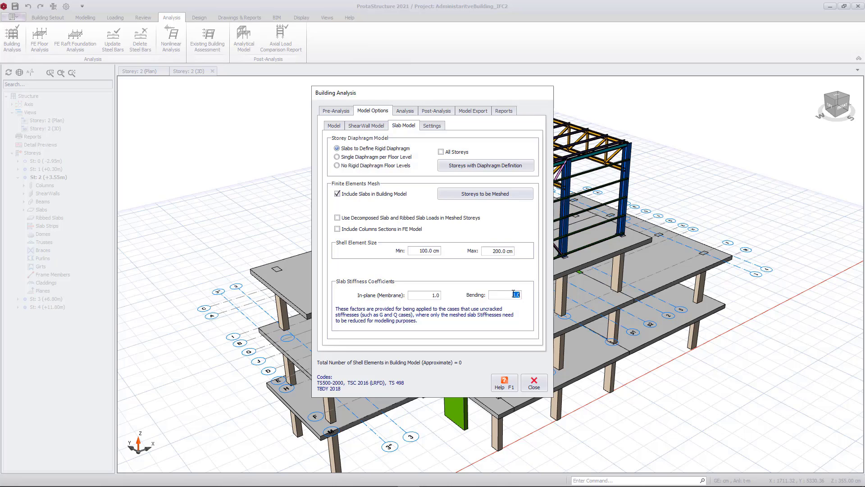
pyautogui.click(406, 110)
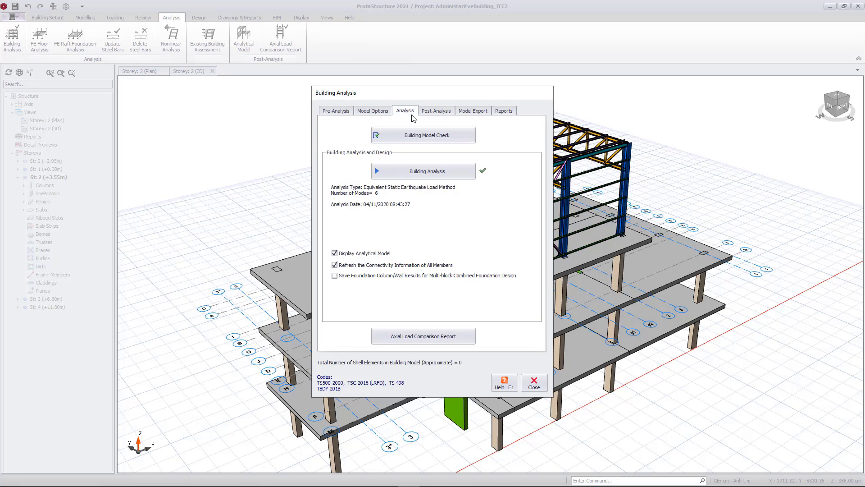
# Step: Run the building analysis without extra design options and dismiss its summary report
pyautogui.click(423, 171)
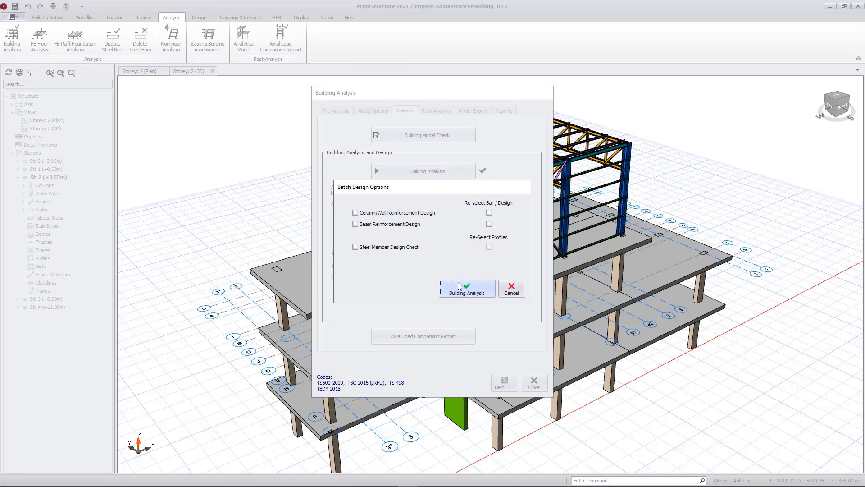
pyautogui.click(467, 288)
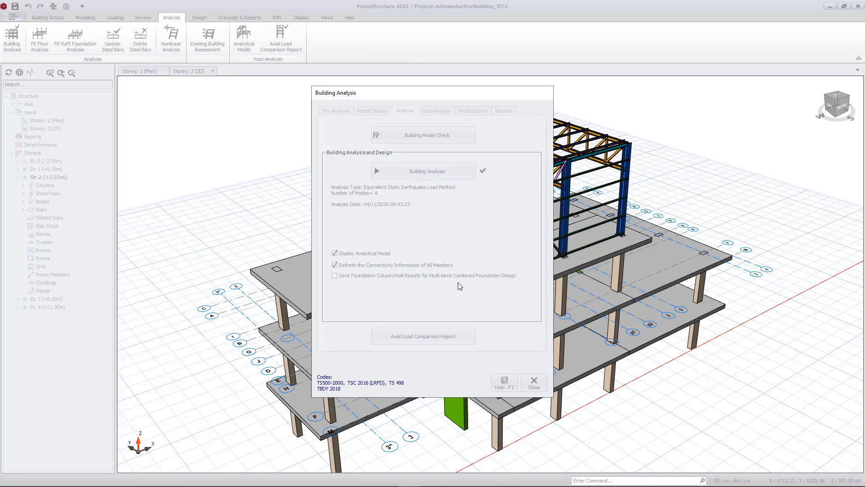
pyautogui.click(427, 171)
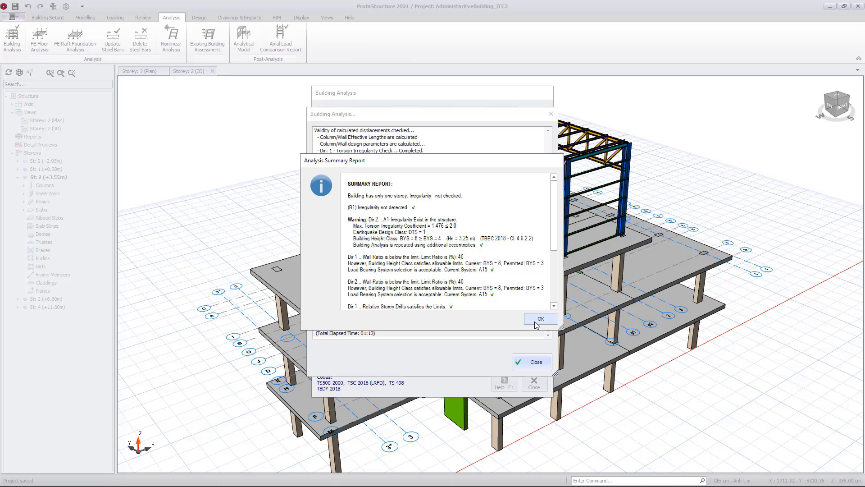
pyautogui.click(541, 319)
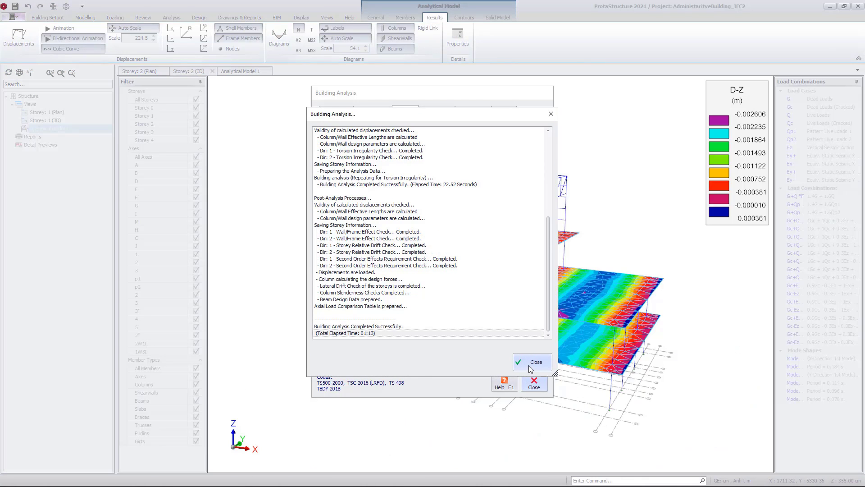
# Step: Close the analysis log and zoom in on the D-Z displacement contours of the analytical model
pyautogui.click(532, 362)
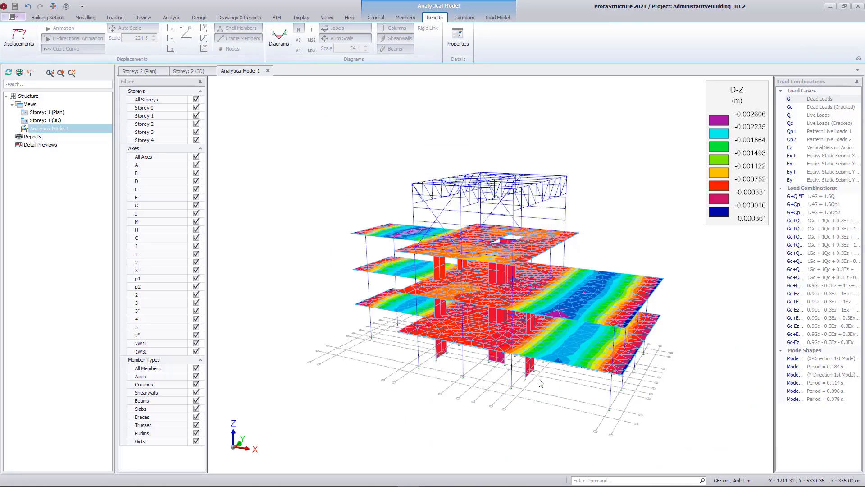
pyautogui.moveTo(541, 383); pyautogui.dragTo(505, 245)
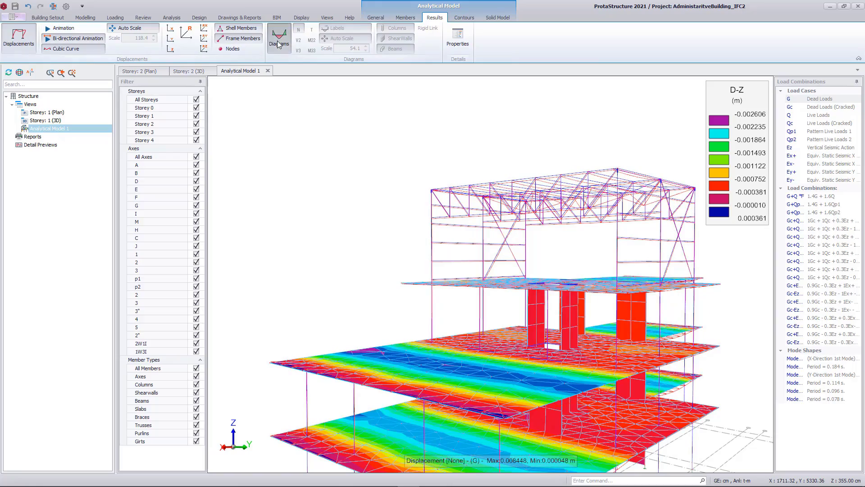
pyautogui.click(298, 27)
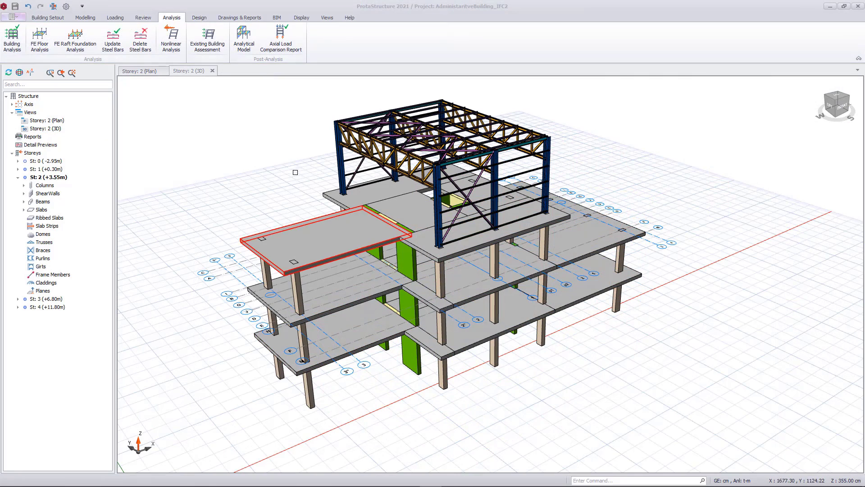
# Step: Run Design All including the Steel Member Design Check and return to the model
pyautogui.click(199, 17)
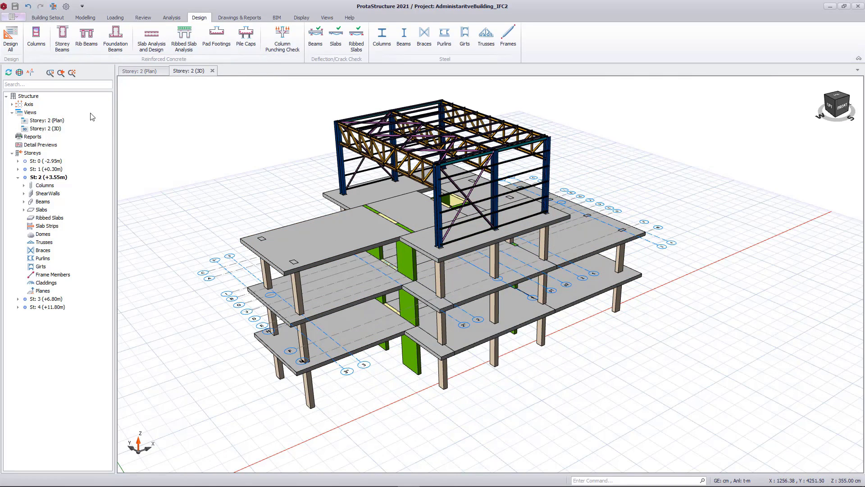
pyautogui.click(8, 31)
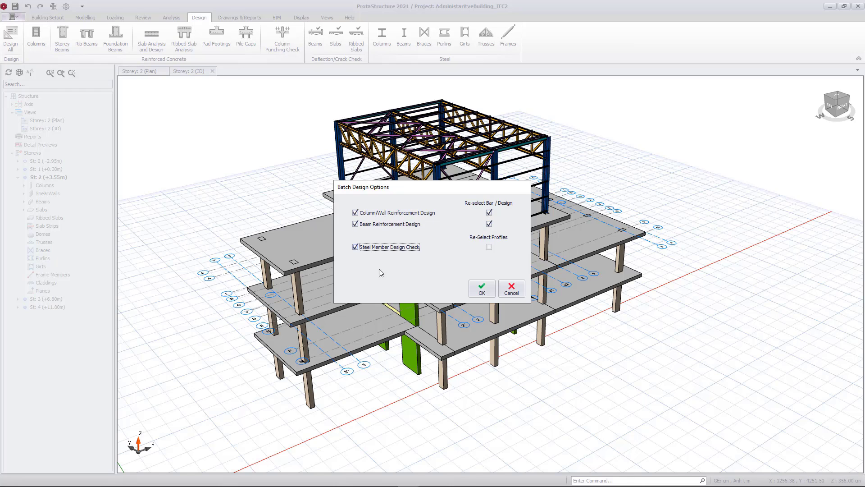
pyautogui.click(481, 289)
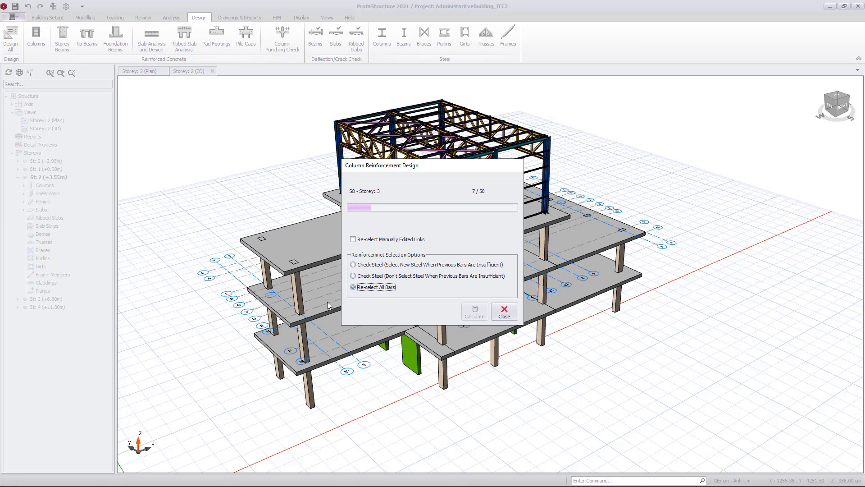
pyautogui.click(474, 311)
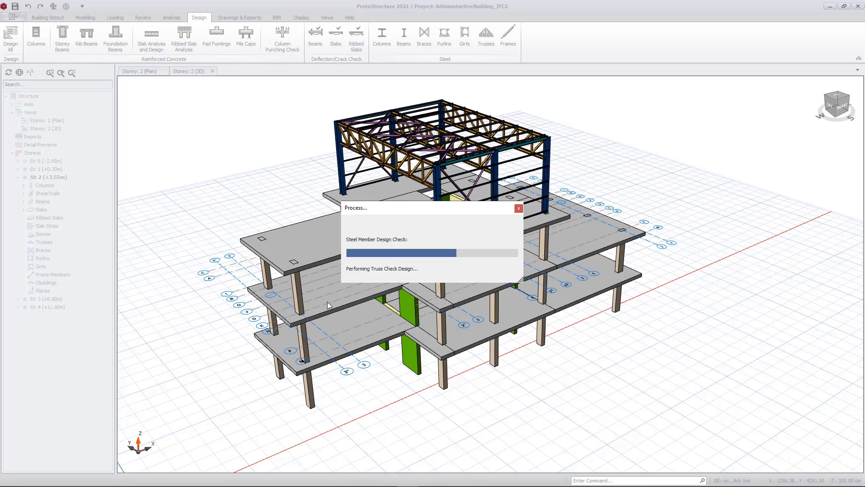
pyautogui.click(140, 17)
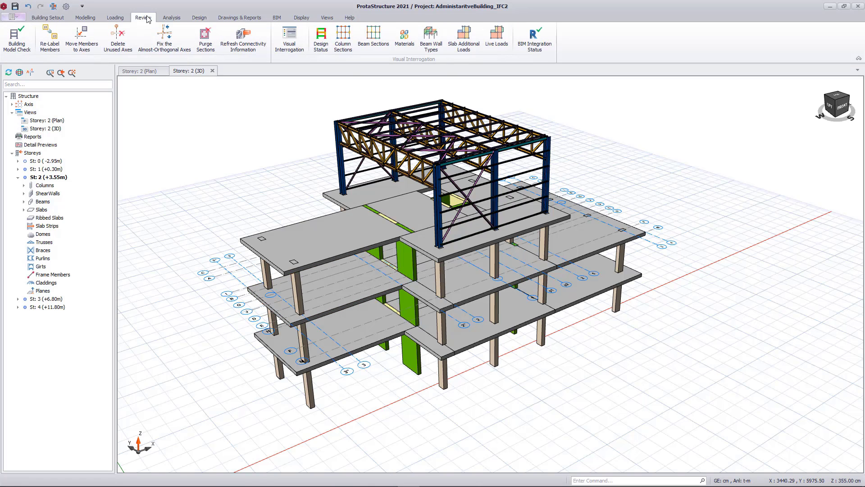
# Step: Colour members by design status and review column S36's diagrams for Ez and Gc+Qc+Ez+Ex-
pyautogui.click(321, 37)
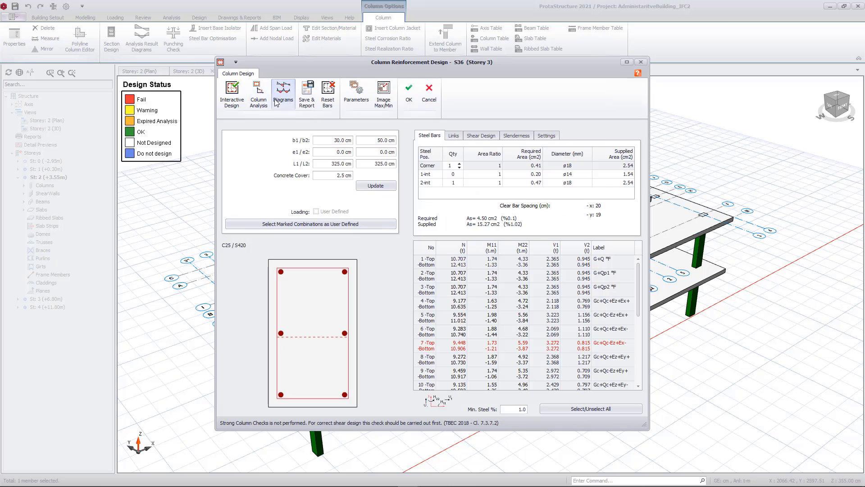
pyautogui.click(283, 87)
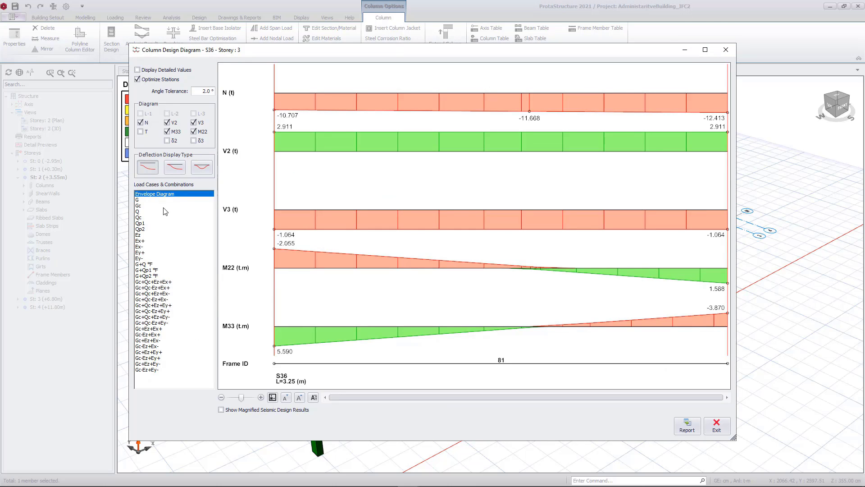
pyautogui.click(139, 234)
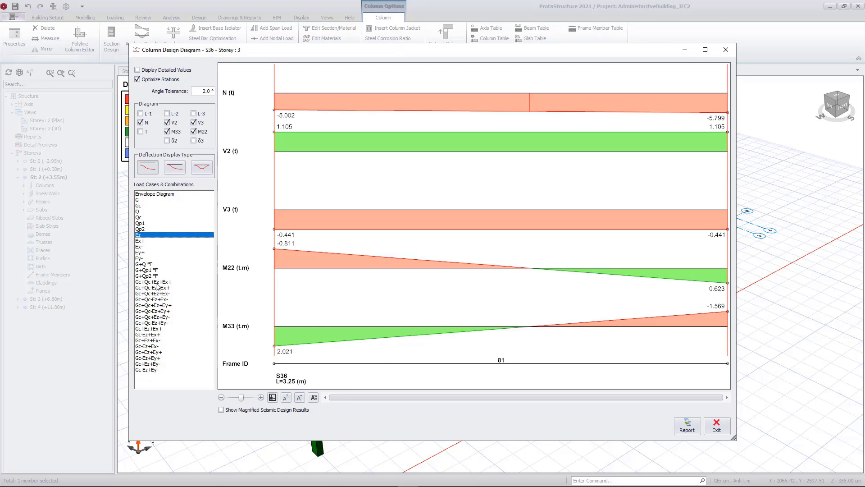
pyautogui.click(151, 294)
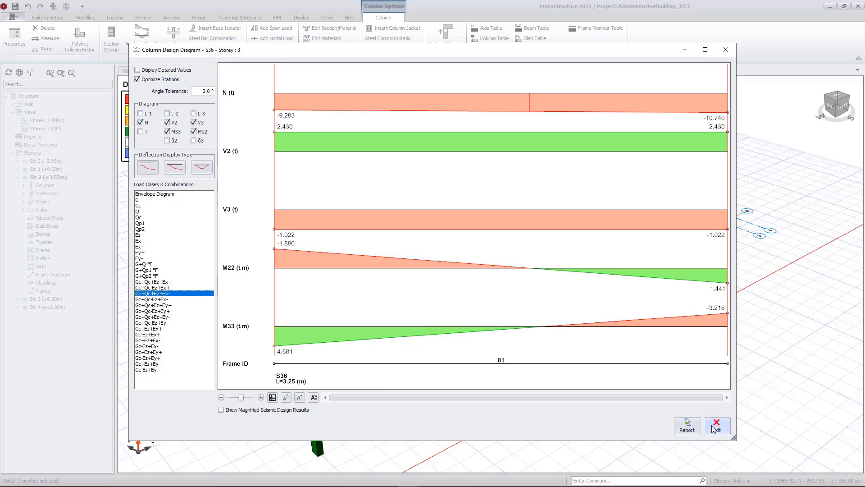
pyautogui.click(718, 425)
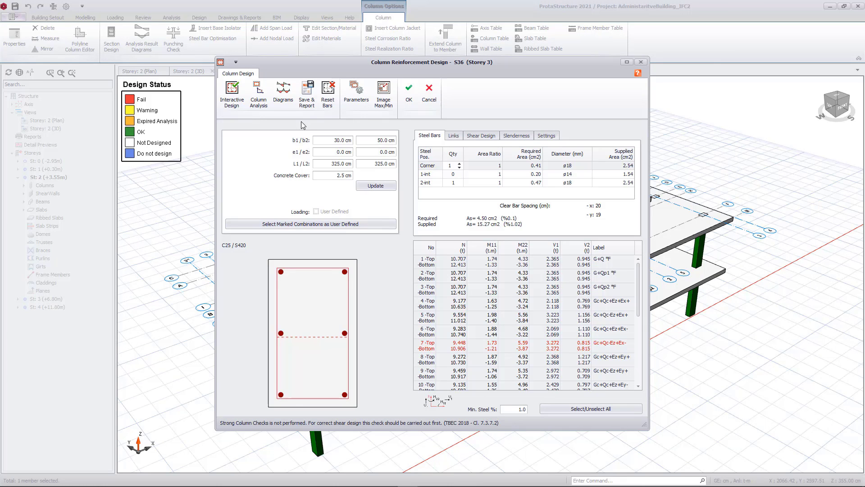
pyautogui.click(429, 88)
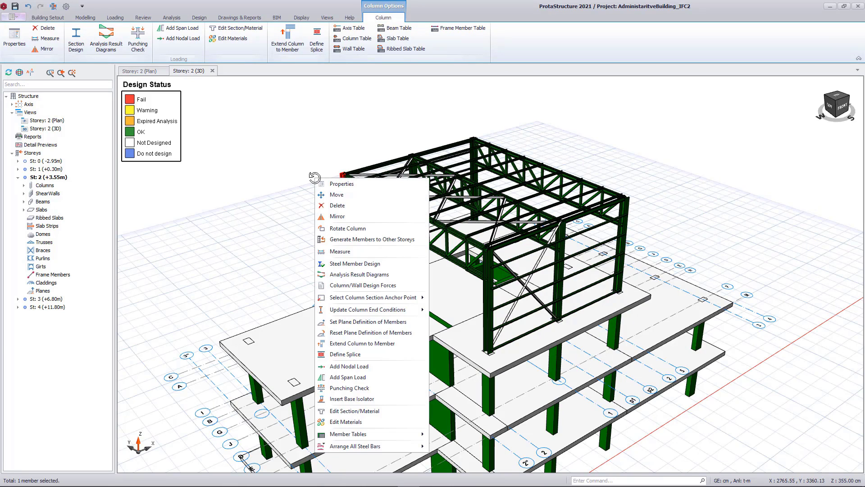
# Step: Review steel column S24's HE300A checks with calculation details expanded, then close them
pyautogui.click(355, 263)
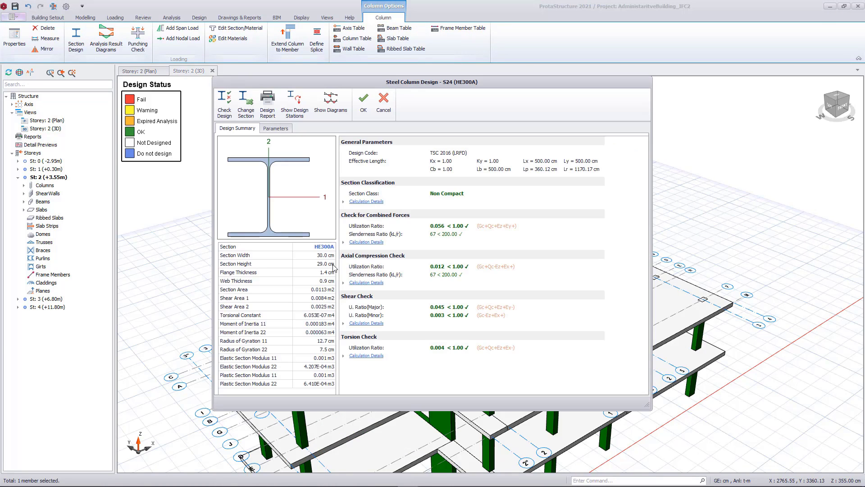
pyautogui.moveTo(281, 151)
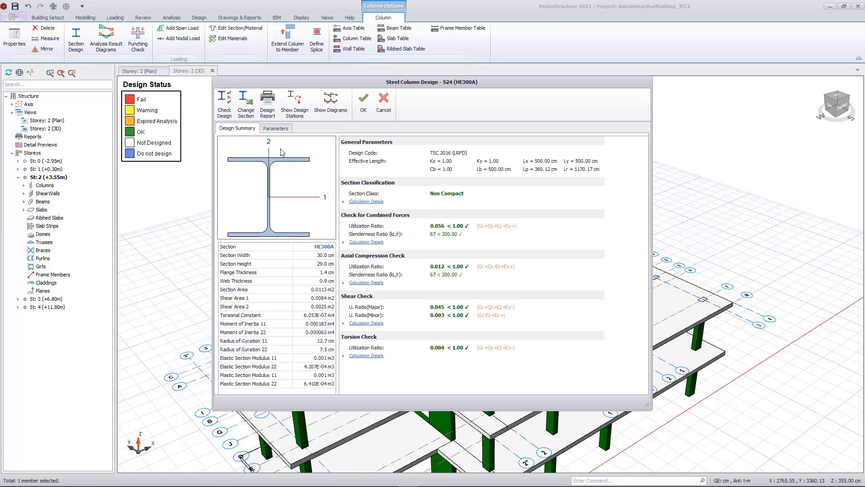
pyautogui.click(366, 201)
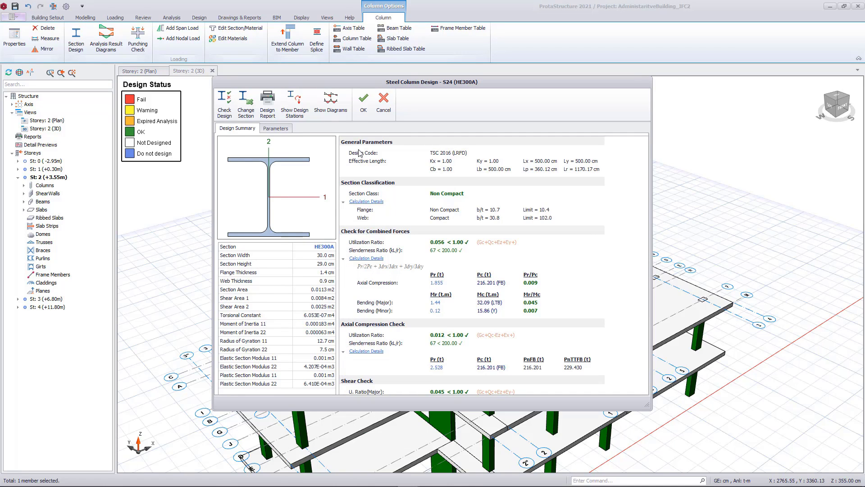
pyautogui.click(362, 98)
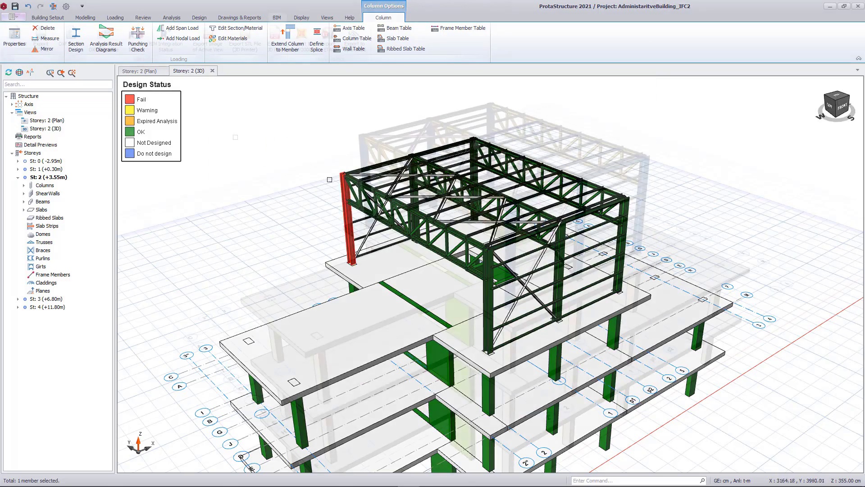
pyautogui.click(278, 18)
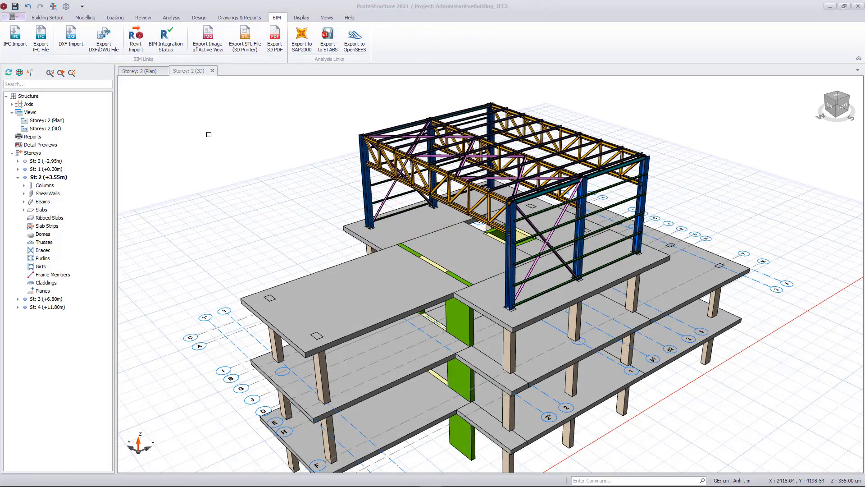
pyautogui.moveTo(39, 37)
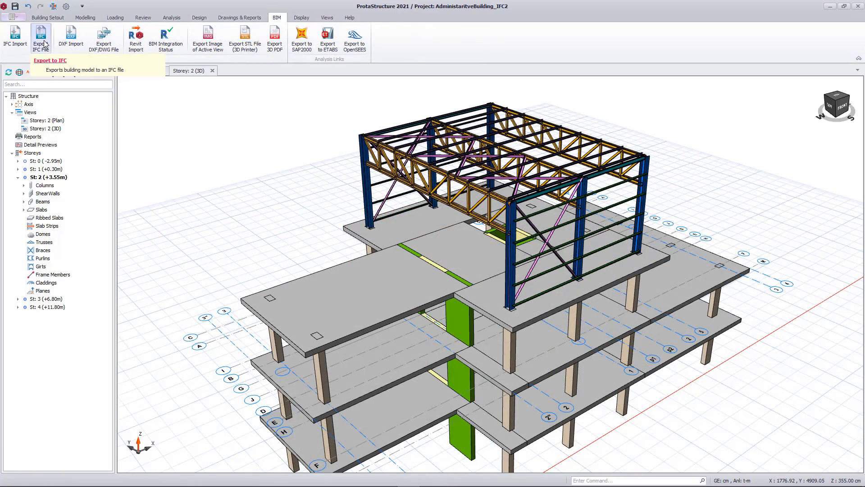
# Step: Export the model to IFC as Administrative_Office_IFC_Str11.ifc in the Desktop BIM folder
pyautogui.click(39, 35)
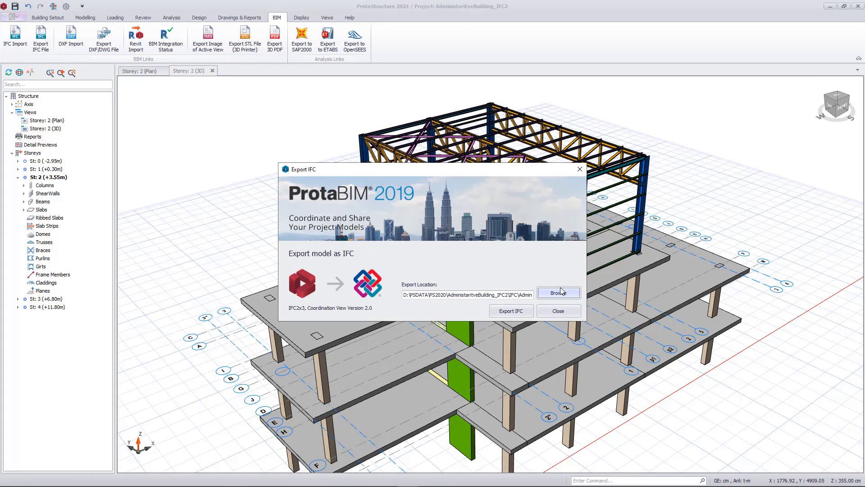
pyautogui.click(559, 292)
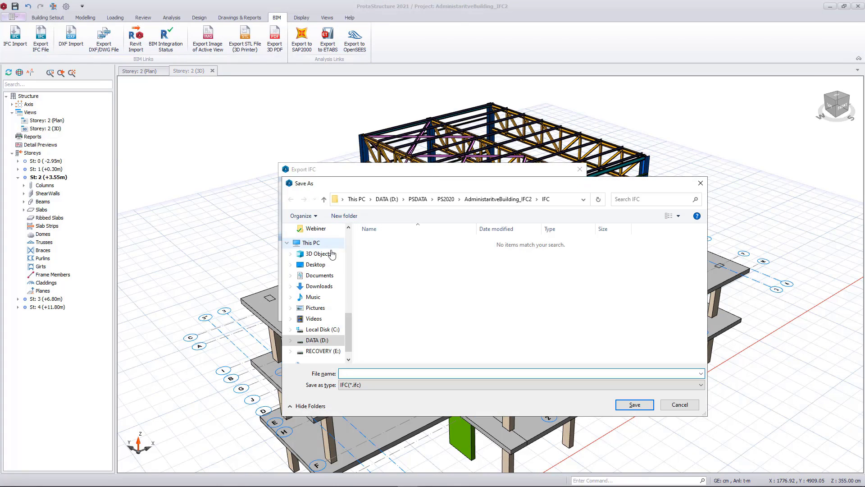
pyautogui.click(316, 264)
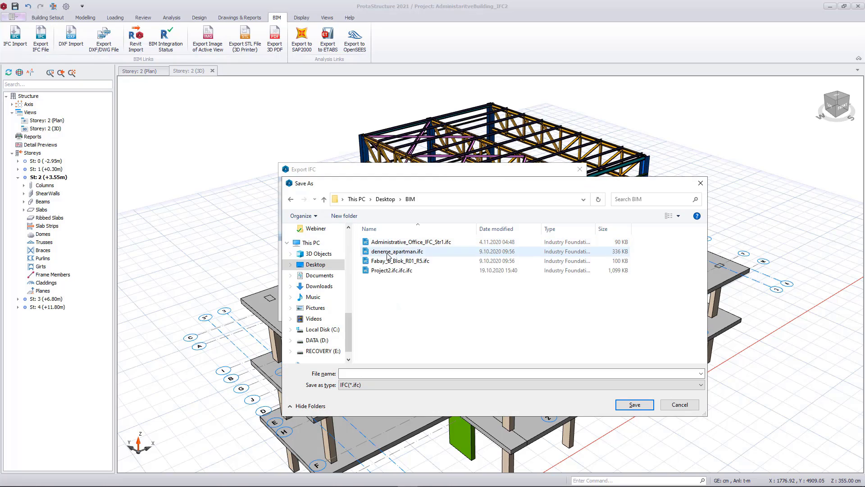
pyautogui.click(420, 242)
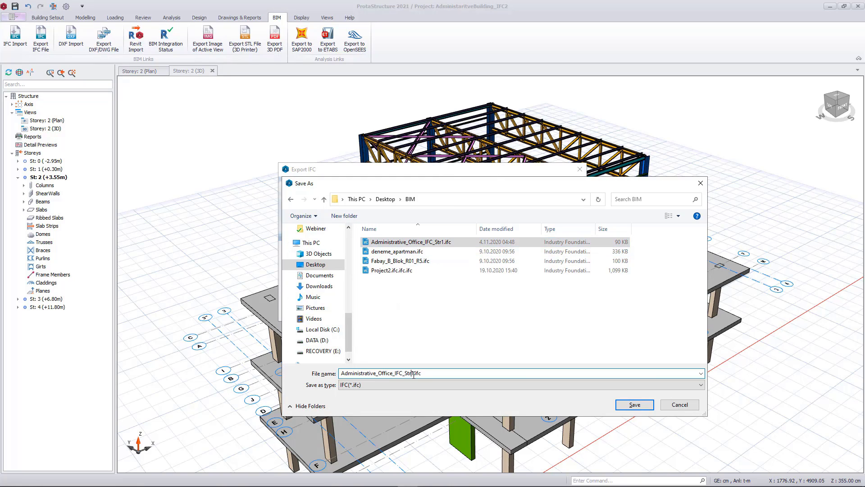
pyautogui.click(635, 404)
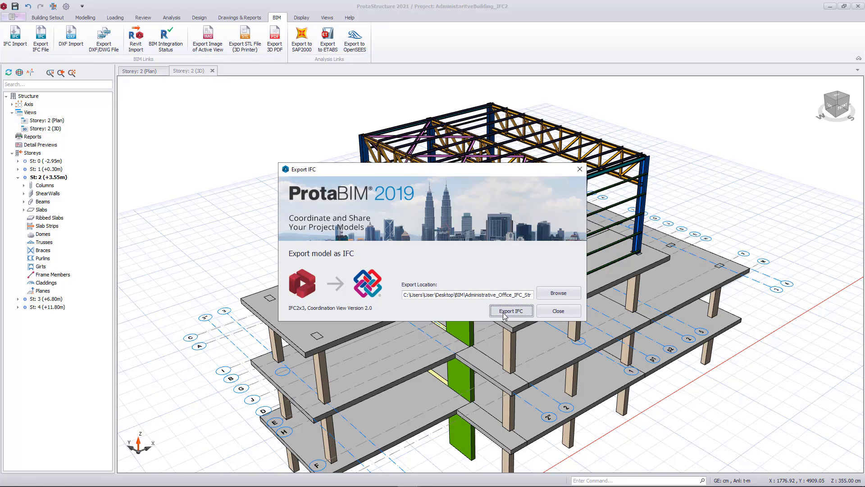
pyautogui.click(511, 311)
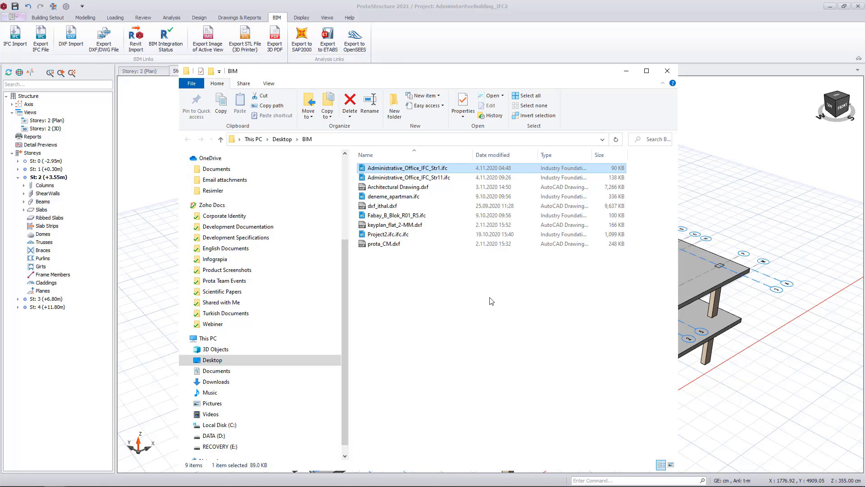
# Step: Load Administrative_Office_IFC_Str11.ifc in BIM Vision and dismiss the splash screen
pyautogui.click(408, 177)
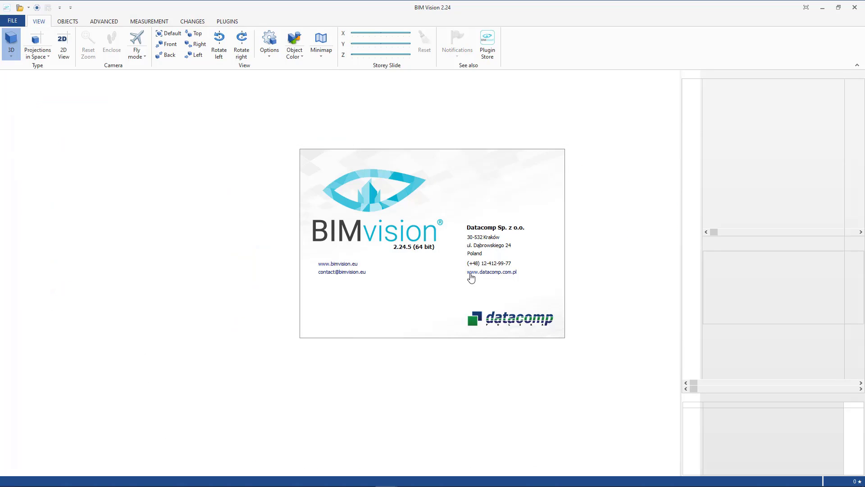
pyautogui.click(19, 8)
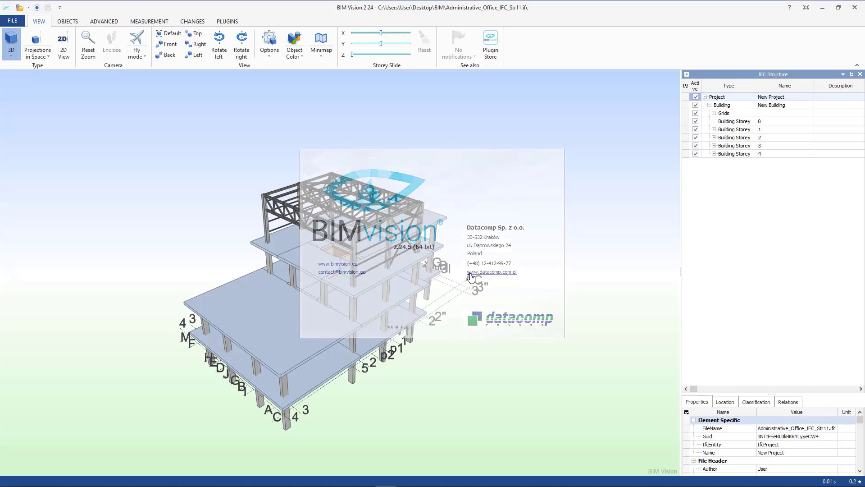
pyautogui.click(472, 272)
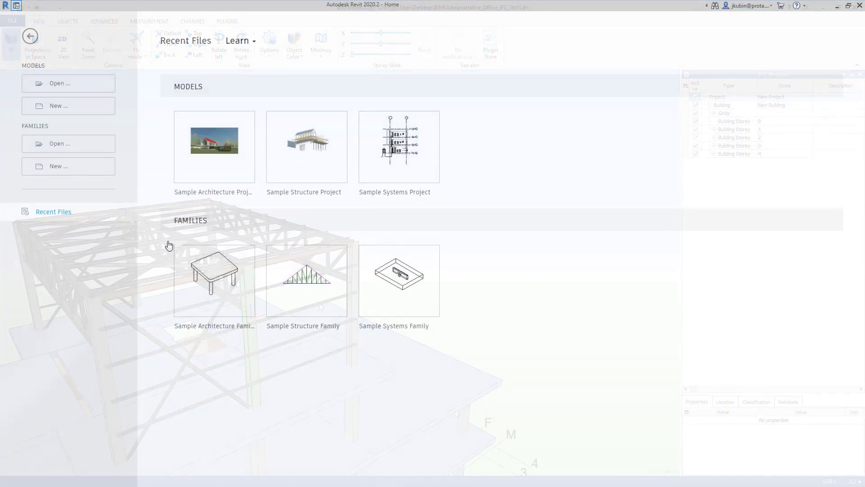
# Step: Create a new Revit project from the ProtaStructure_Metric template and show the Prota BIM 2021 tools
pyautogui.click(69, 107)
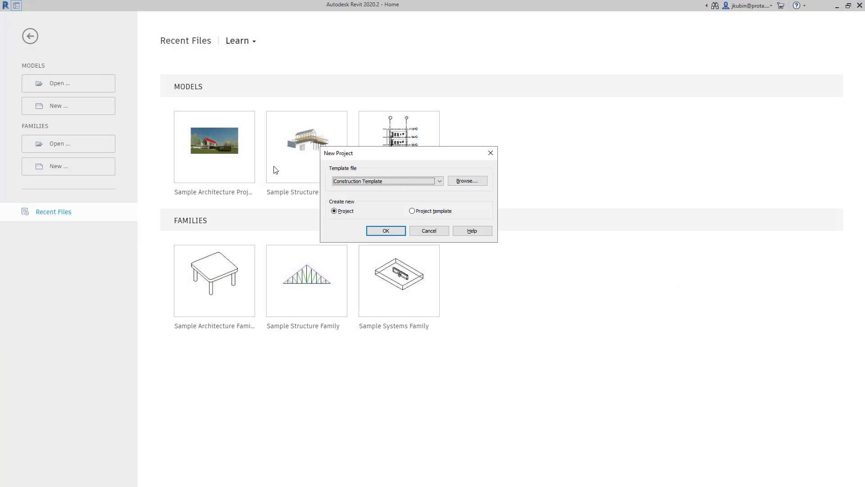
pyautogui.click(439, 181)
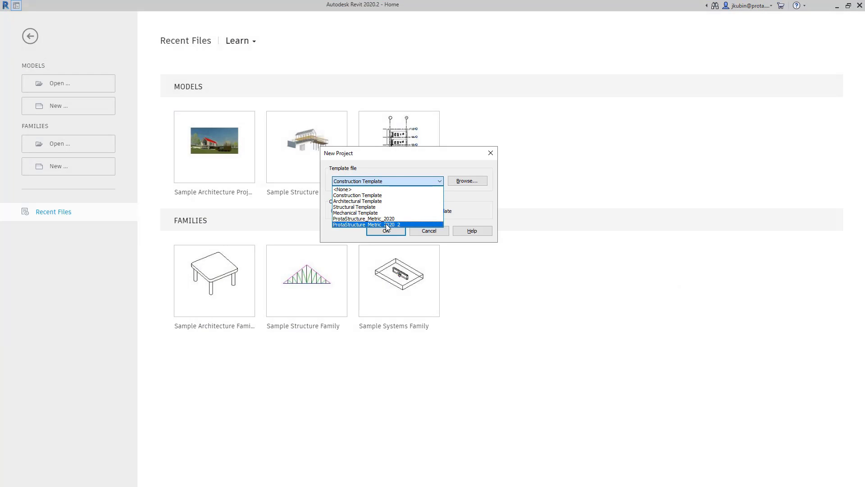
pyautogui.click(386, 230)
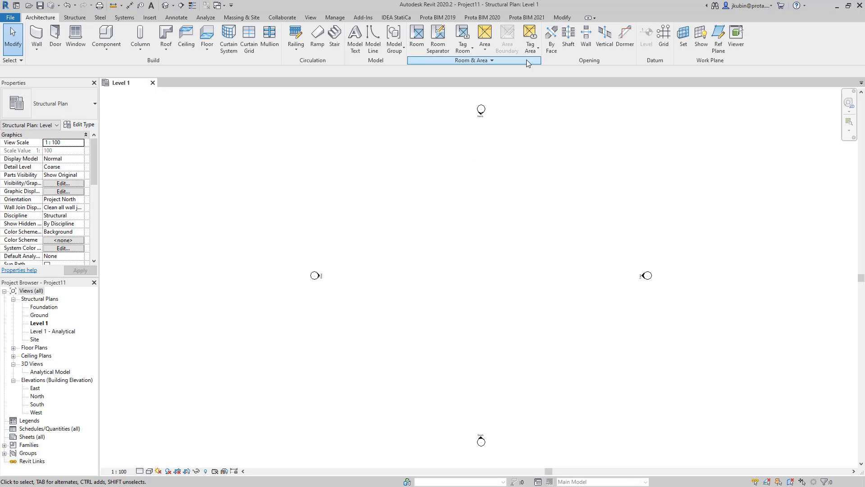
pyautogui.click(527, 17)
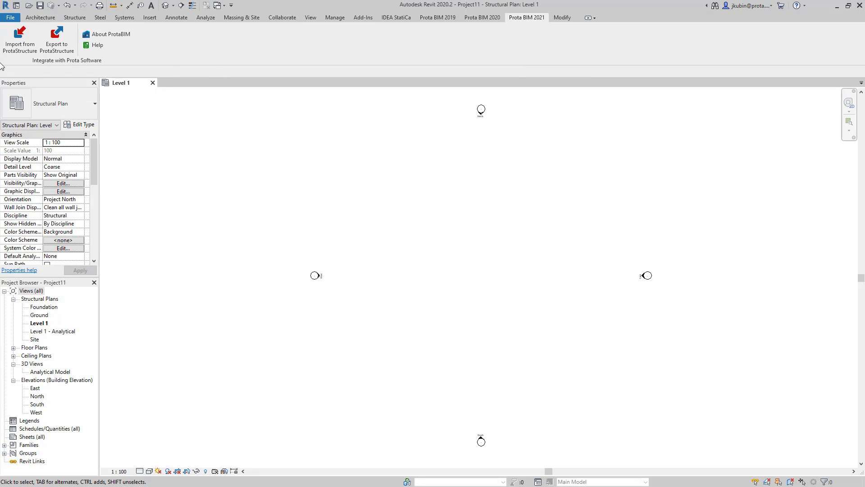
# Step: Start Import from ProtaStructure and choose the AdministrativeBld_1.Prota project file
pyautogui.click(16, 38)
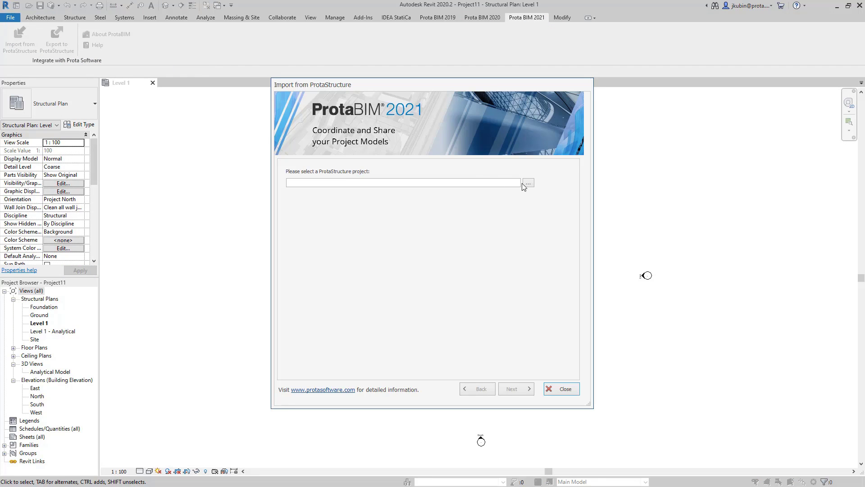
pyautogui.click(528, 182)
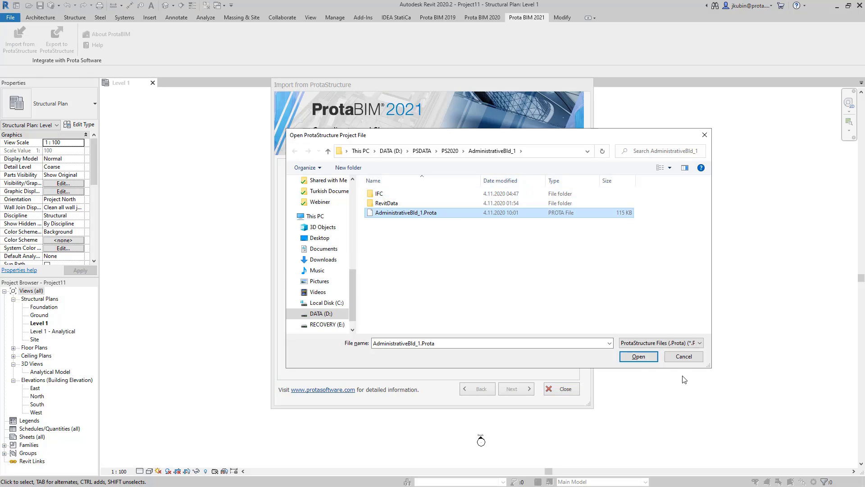
pyautogui.click(639, 356)
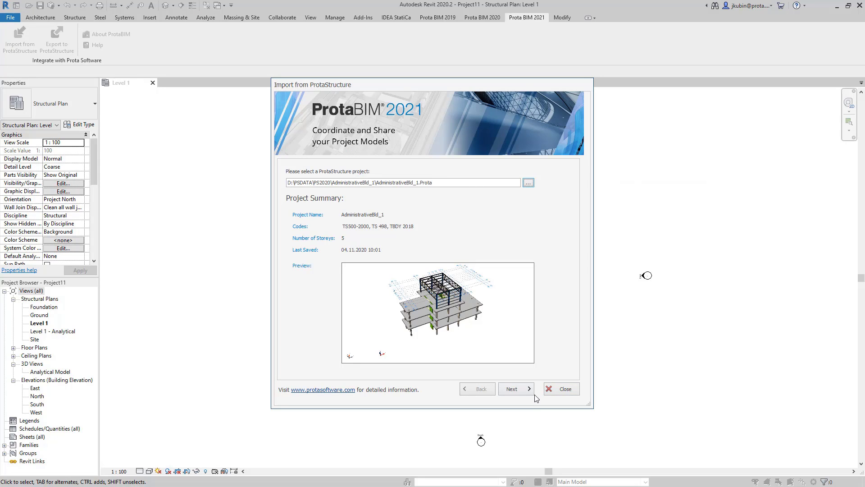
# Step: Keep all levels and member types, run the import and dismiss the summary
pyautogui.click(515, 388)
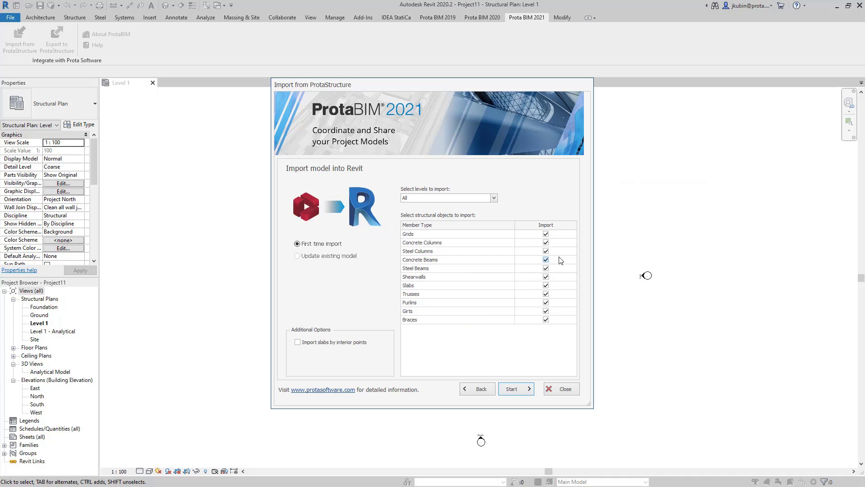
pyautogui.click(516, 388)
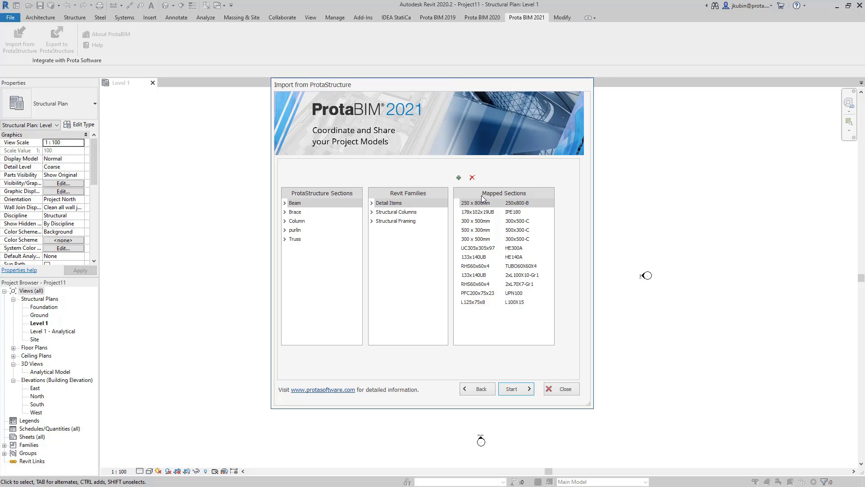
pyautogui.click(513, 389)
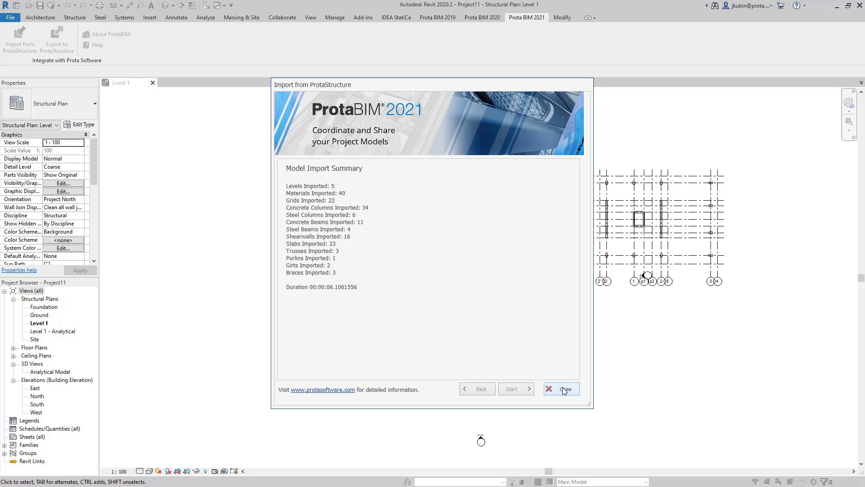
pyautogui.click(566, 389)
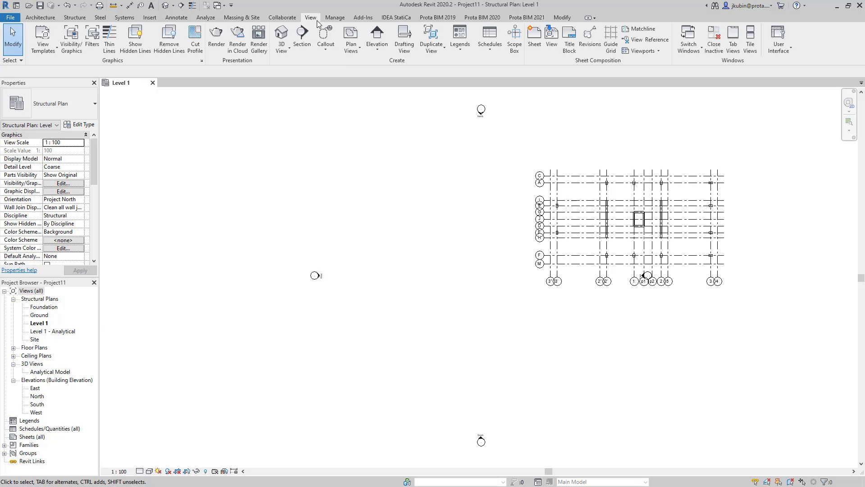
# Step: Show the imported building in a 3D view with Shaded visual style
pyautogui.click(281, 36)
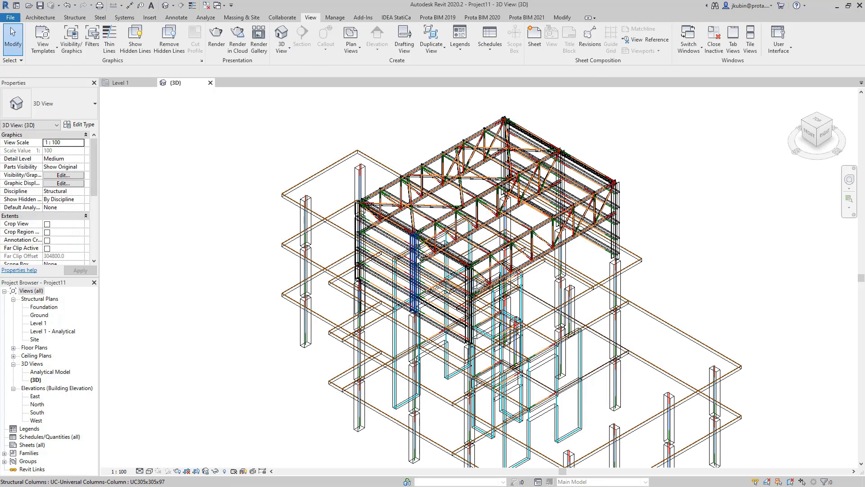
pyautogui.click(149, 471)
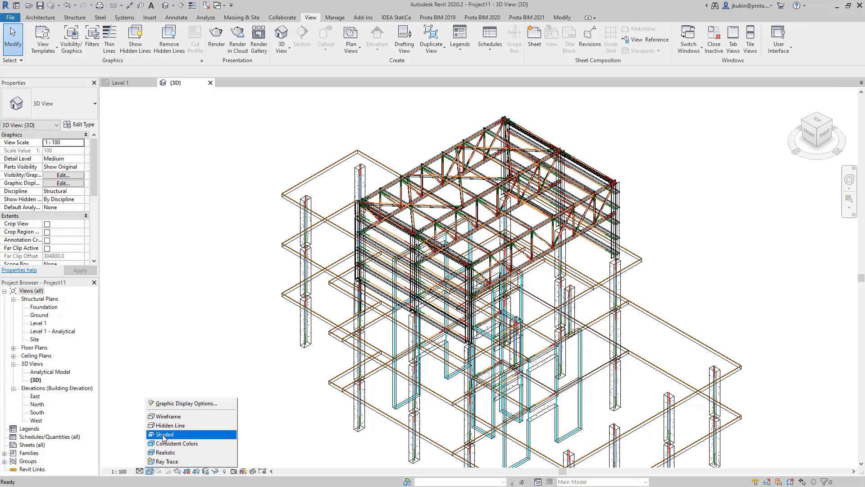
pyautogui.click(164, 434)
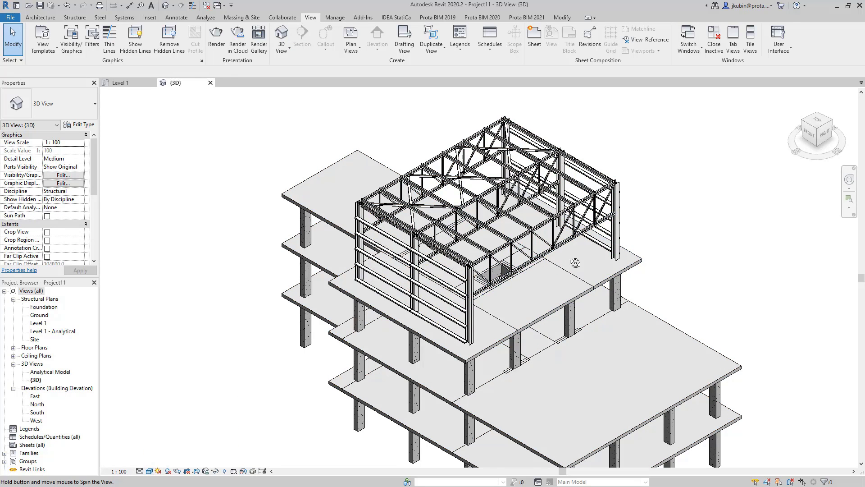
# Step: Inspect the properties of a steel roof member and a concrete column
pyautogui.moveTo(574, 263); pyautogui.dragTo(510, 274)
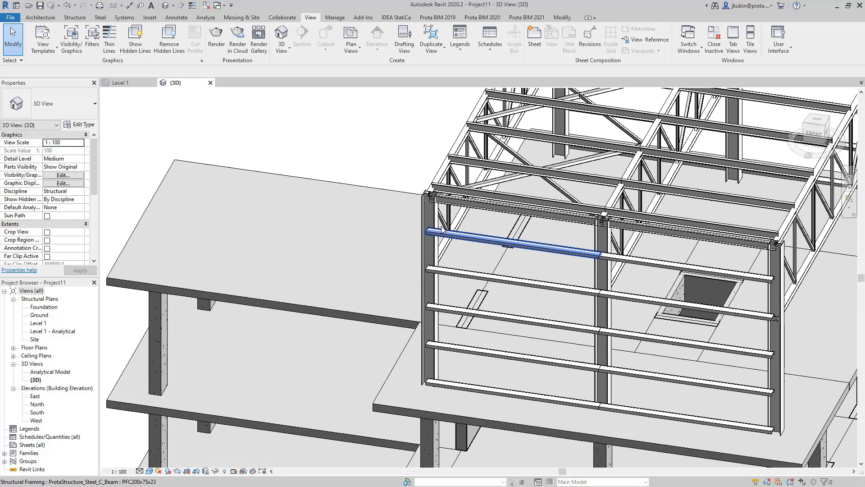
pyautogui.click(508, 242)
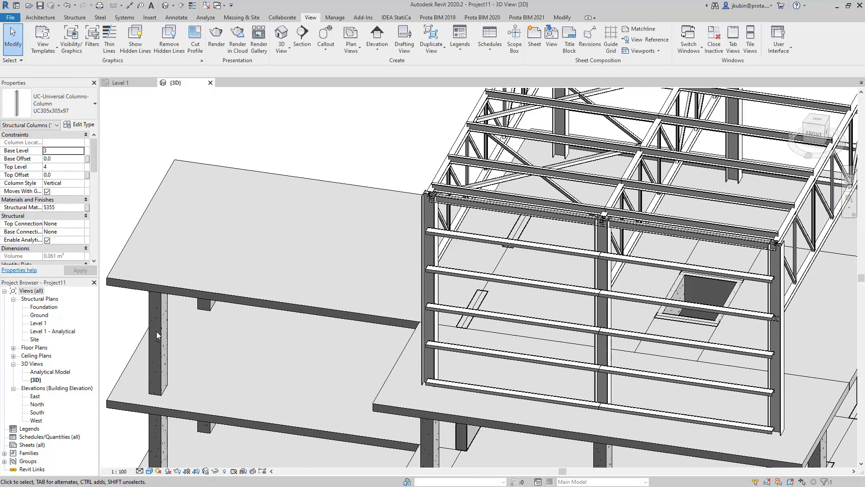
pyautogui.click(155, 349)
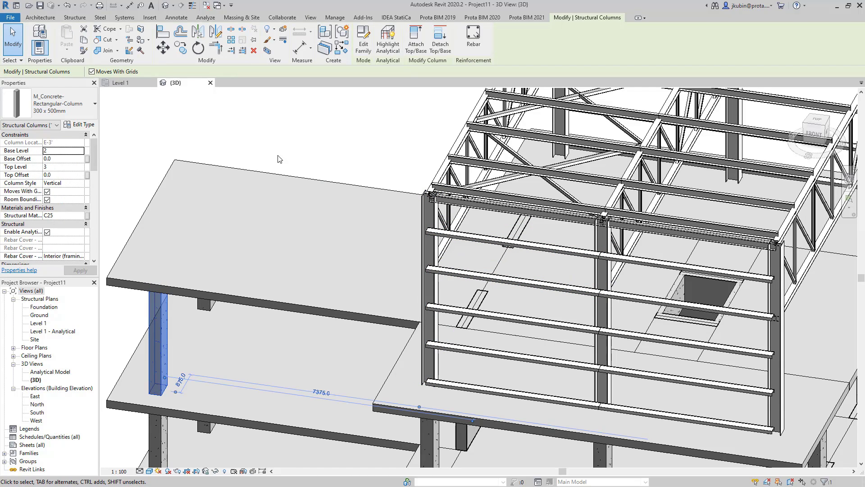